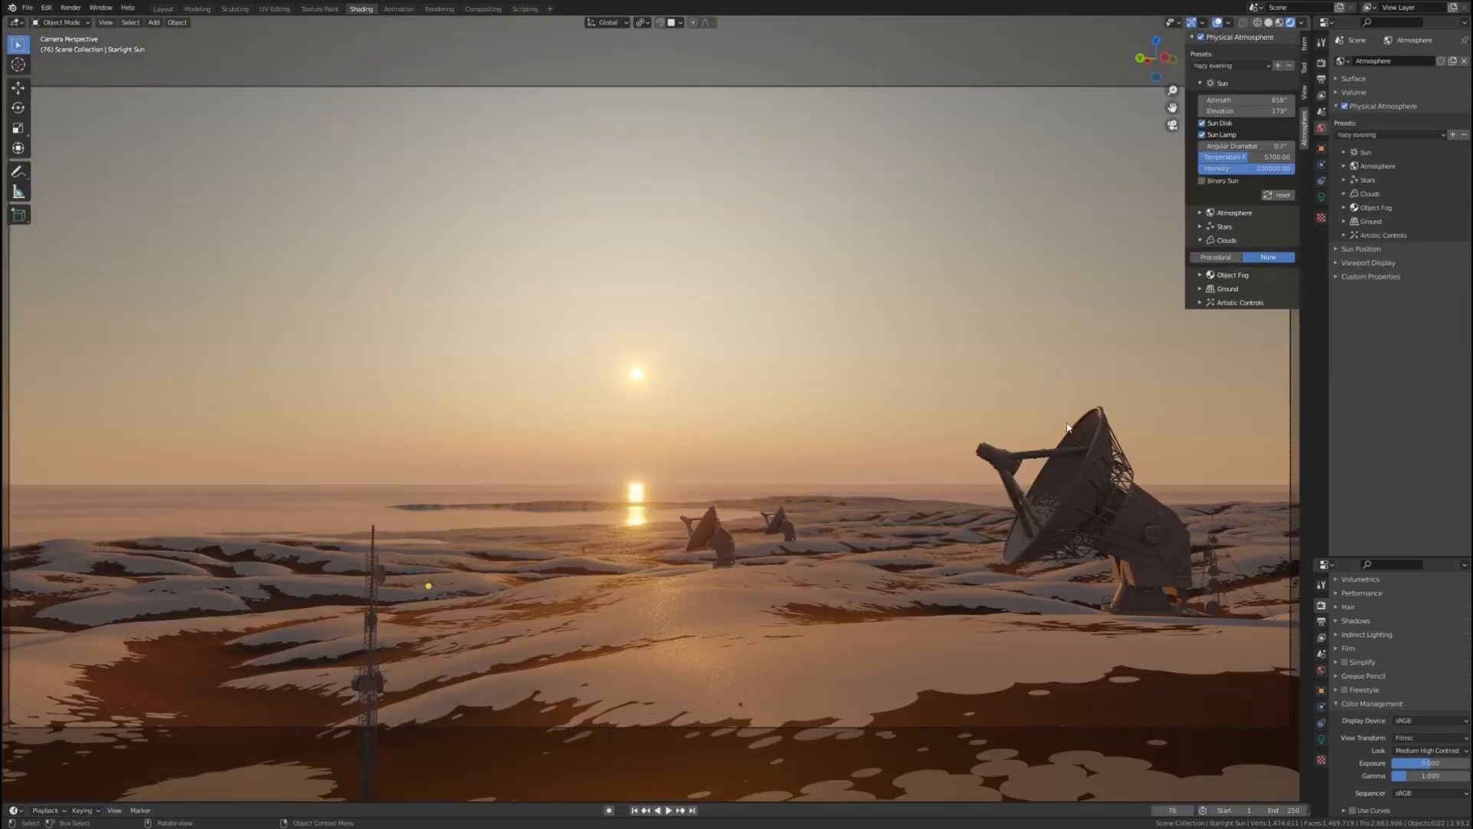
Step: Confirm deleting an item, then scroll down through the sidebar panel
{"action": "left_click", "coordinate": [1231, 274]}
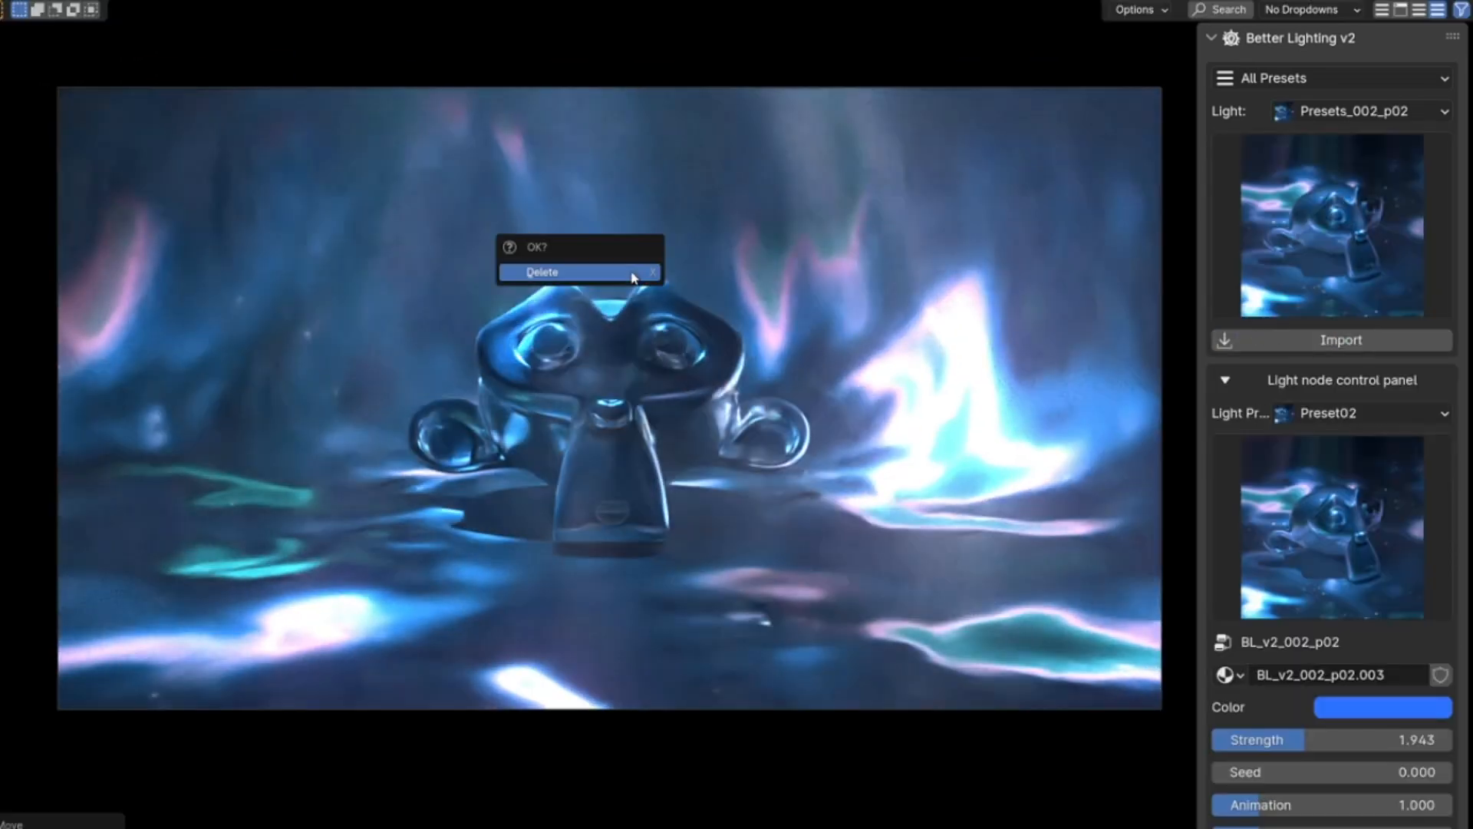
{"action": "left_click", "coordinate": [543, 272]}
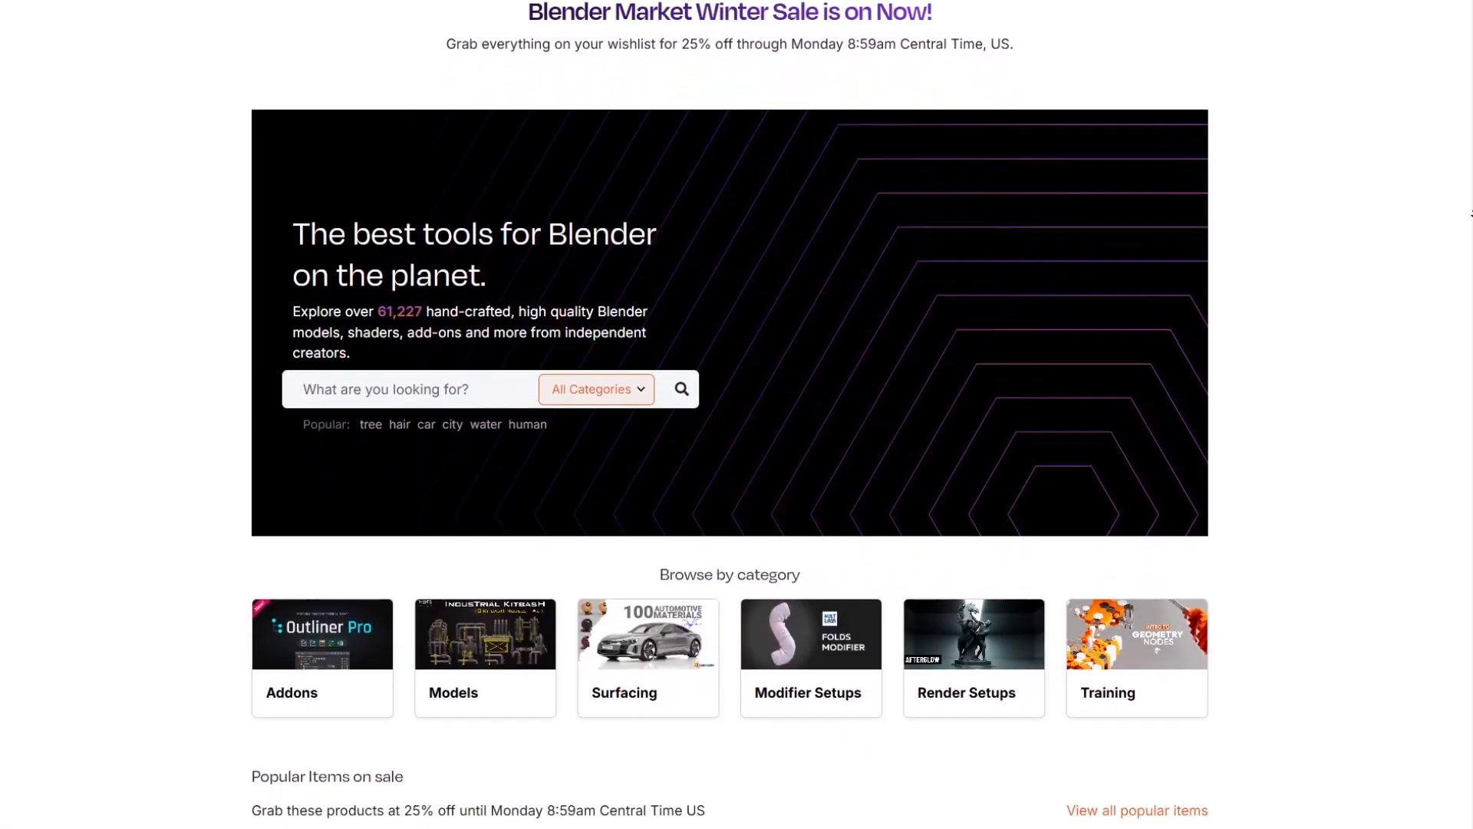
{"action": "scroll", "scroll_direction": "down", "scroll_amount": 3}
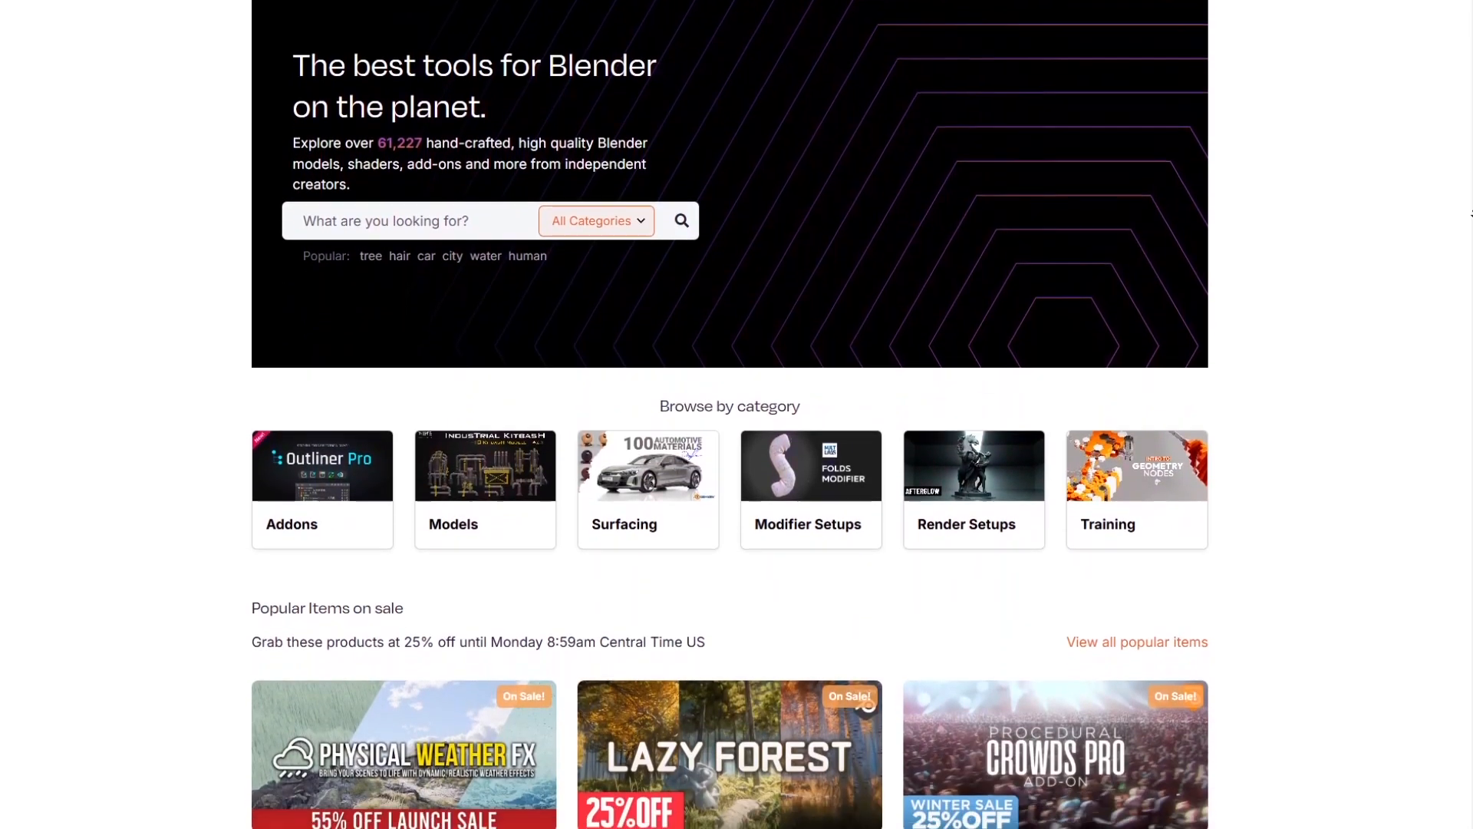
{"action": "scroll", "scroll_direction": "down", "scroll_amount": 3}
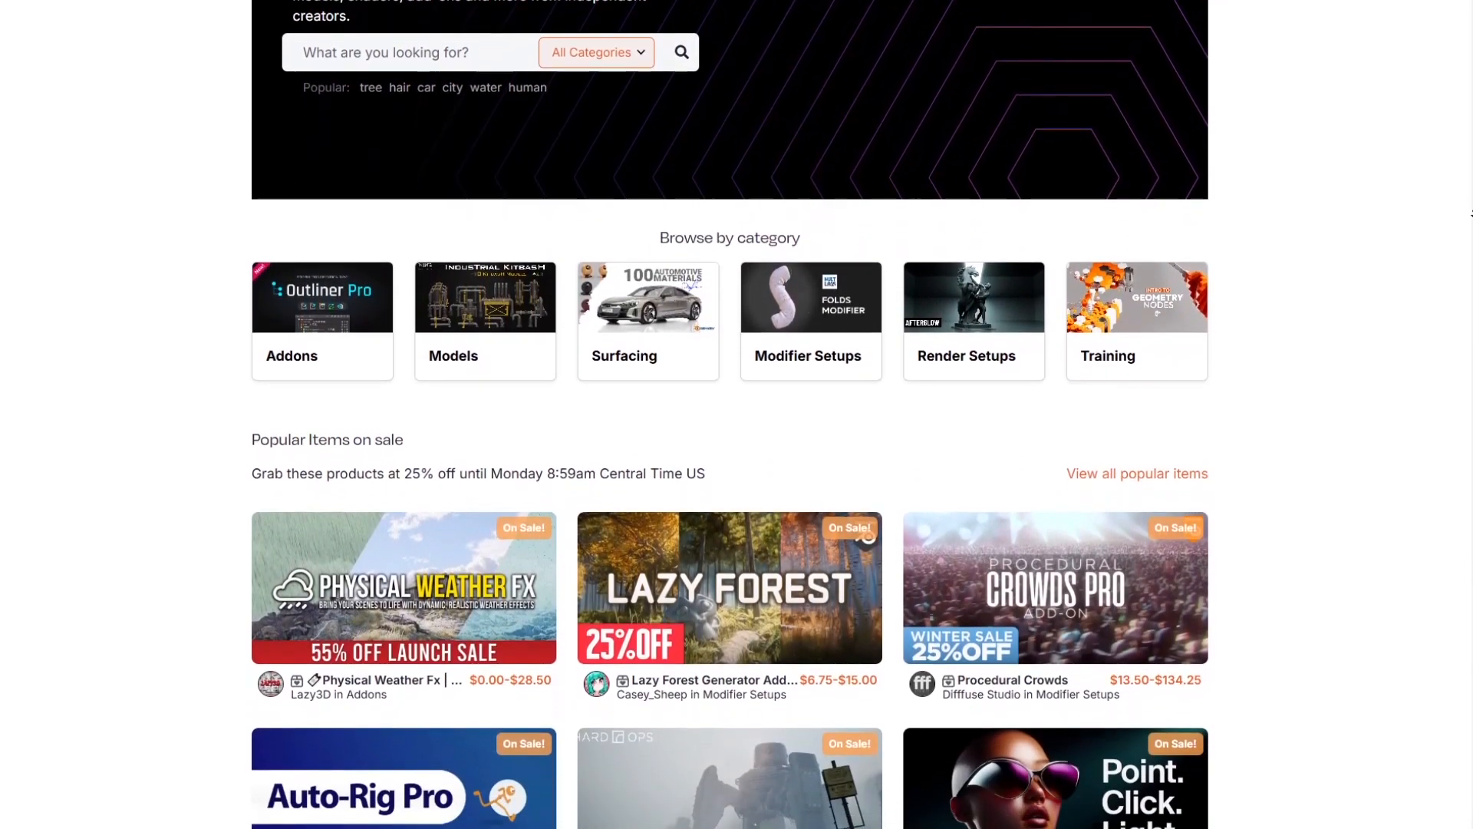
{"action": "scroll", "scroll_direction": "down", "scroll_amount": 3}
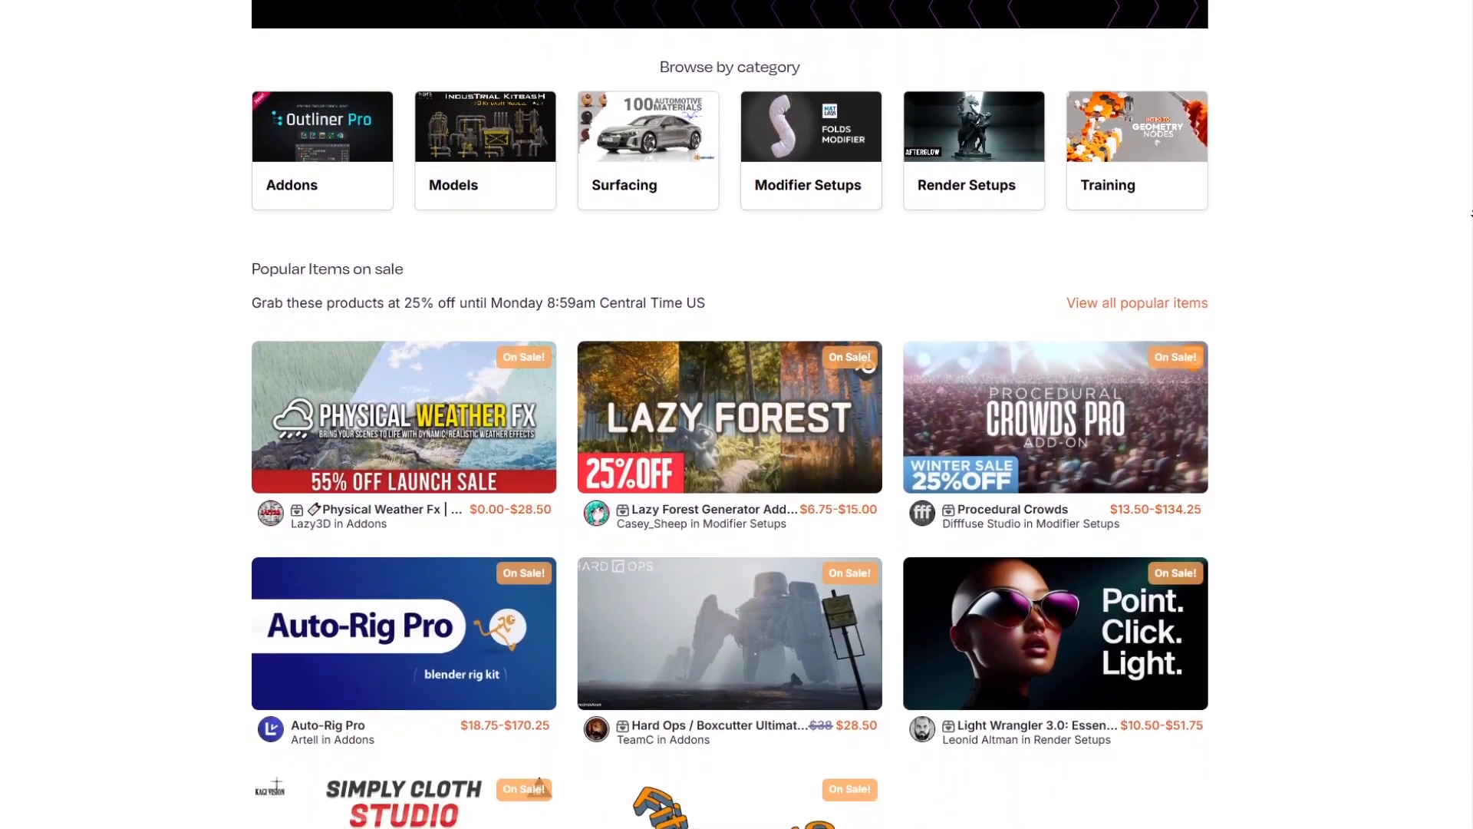
{"action": "scroll", "scroll_direction": "down", "scroll_amount": 3}
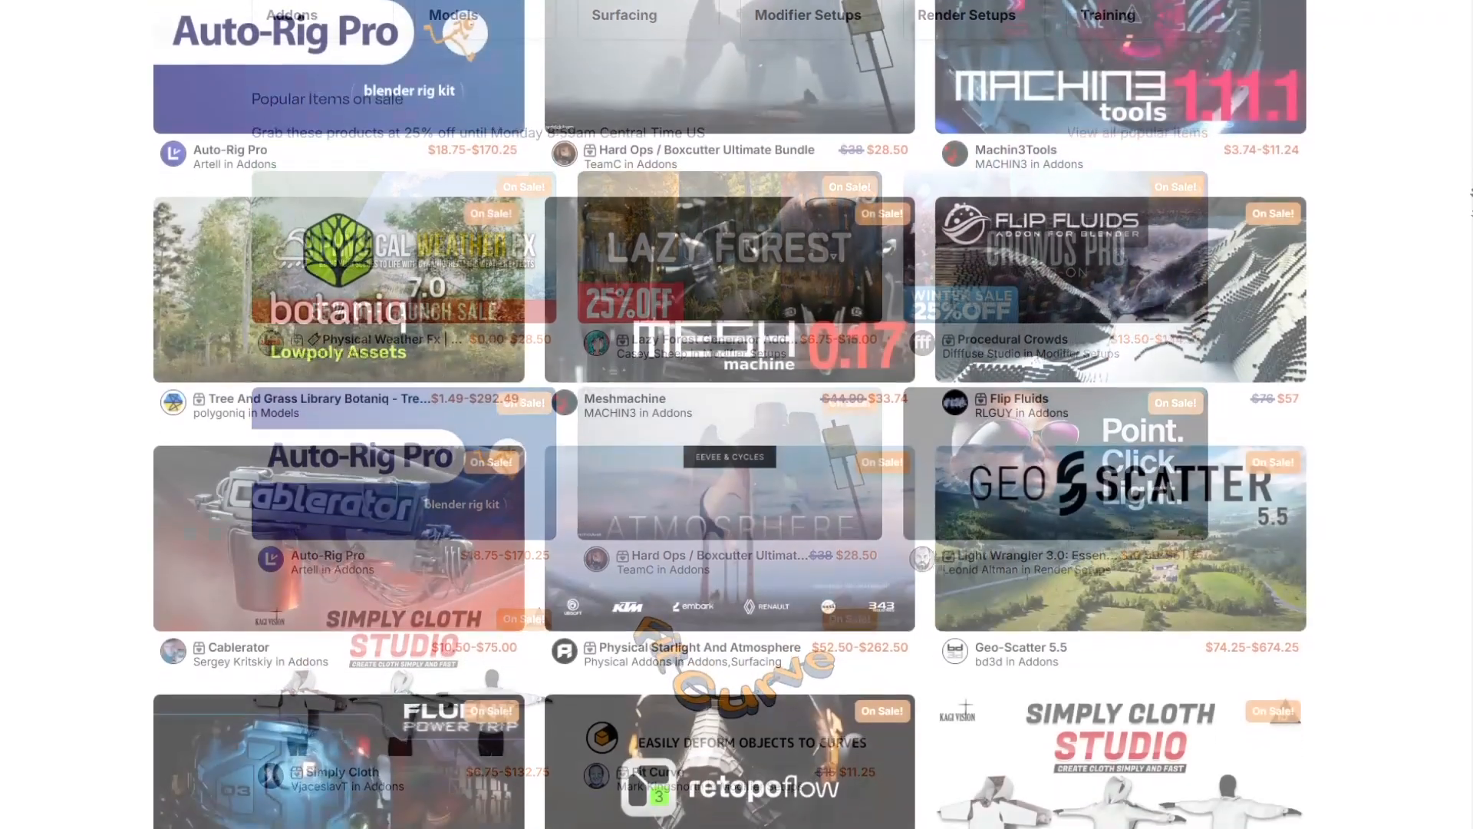
{"action": "scroll", "scroll_direction": "down", "scroll_amount": 3}
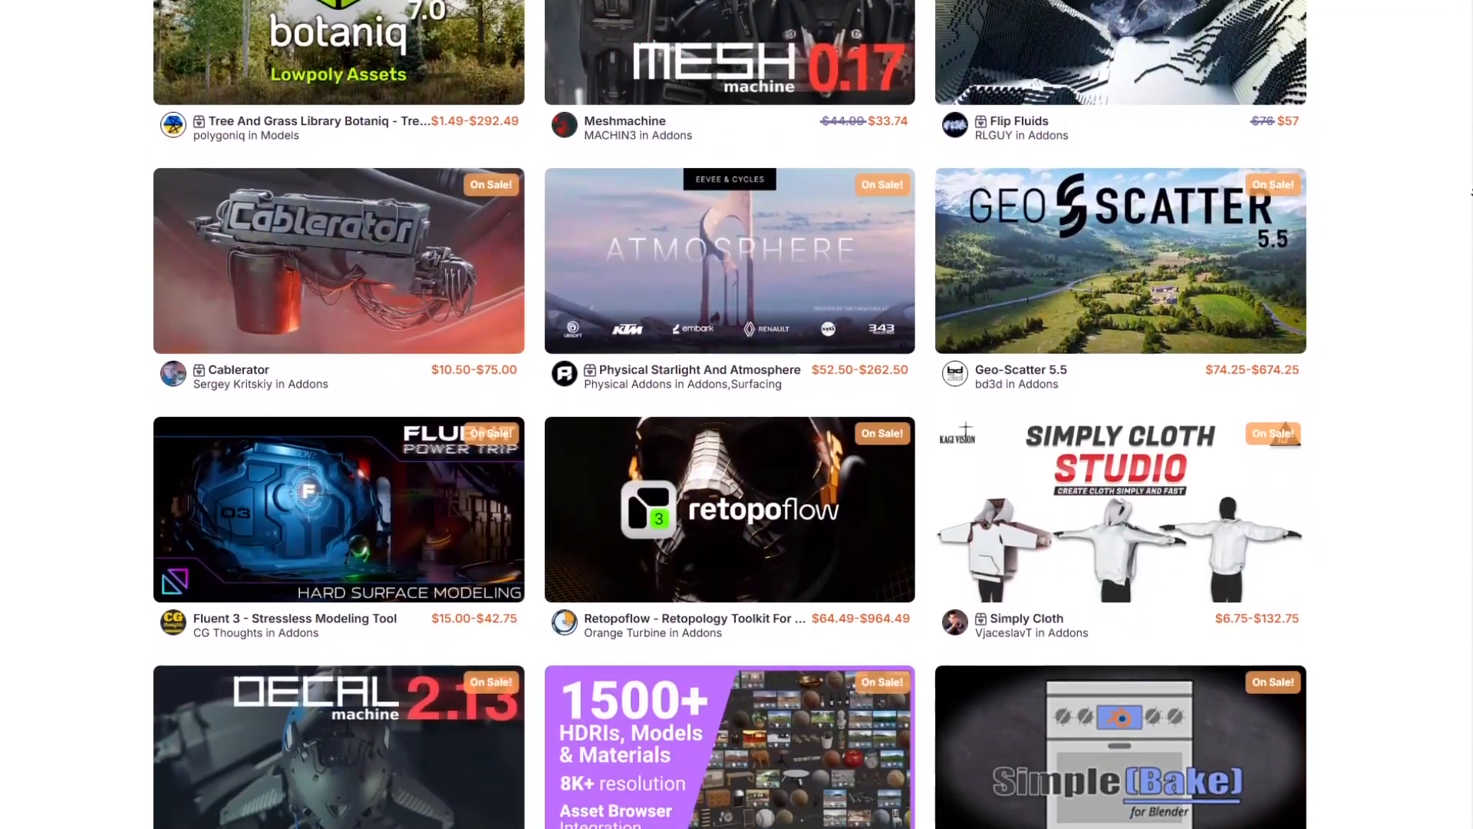
{"action": "scroll", "scroll_direction": "down", "scroll_amount": 3}
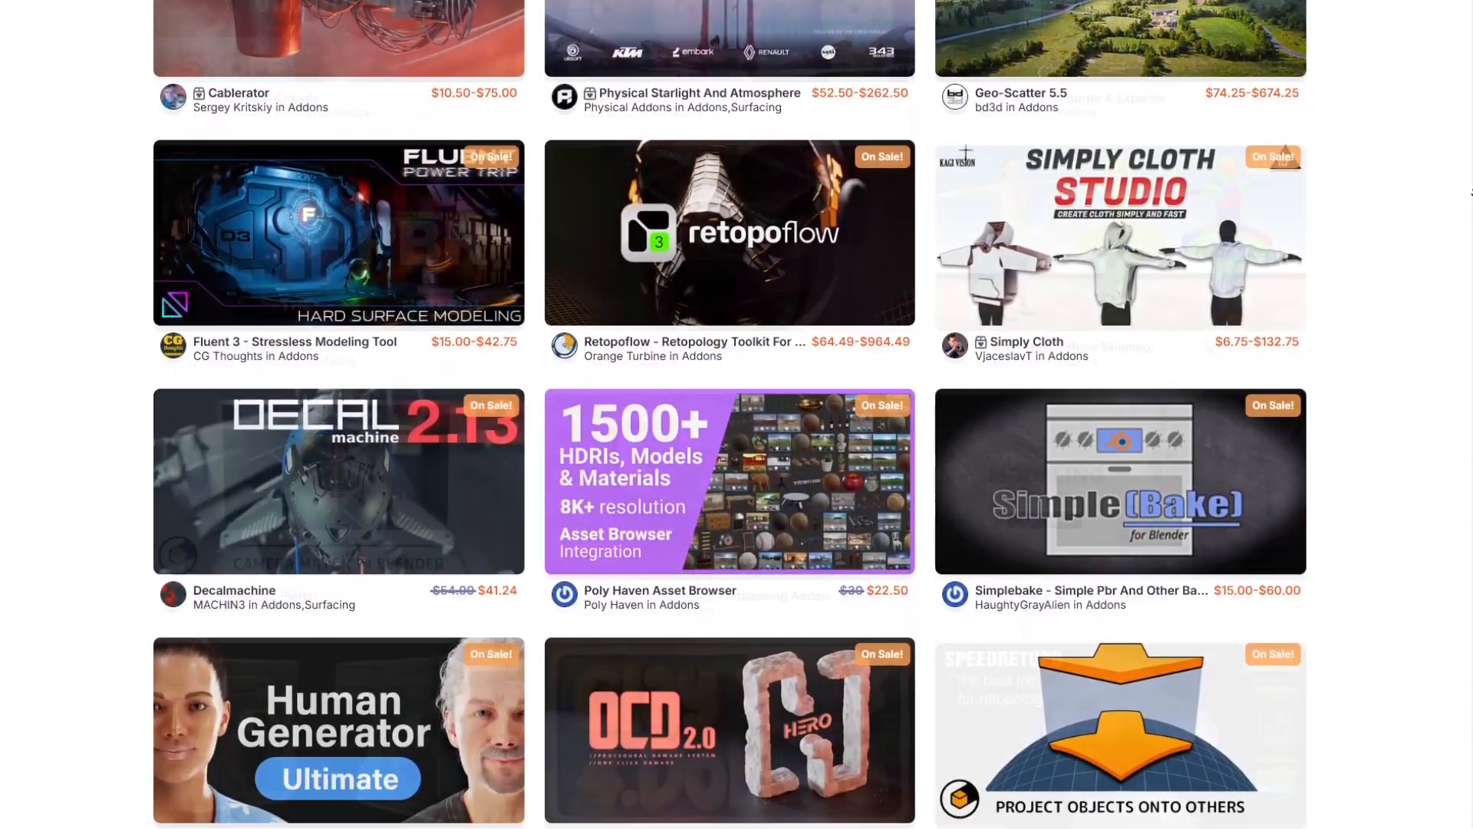
{"action": "scroll", "scroll_direction": "down", "scroll_amount": 3}
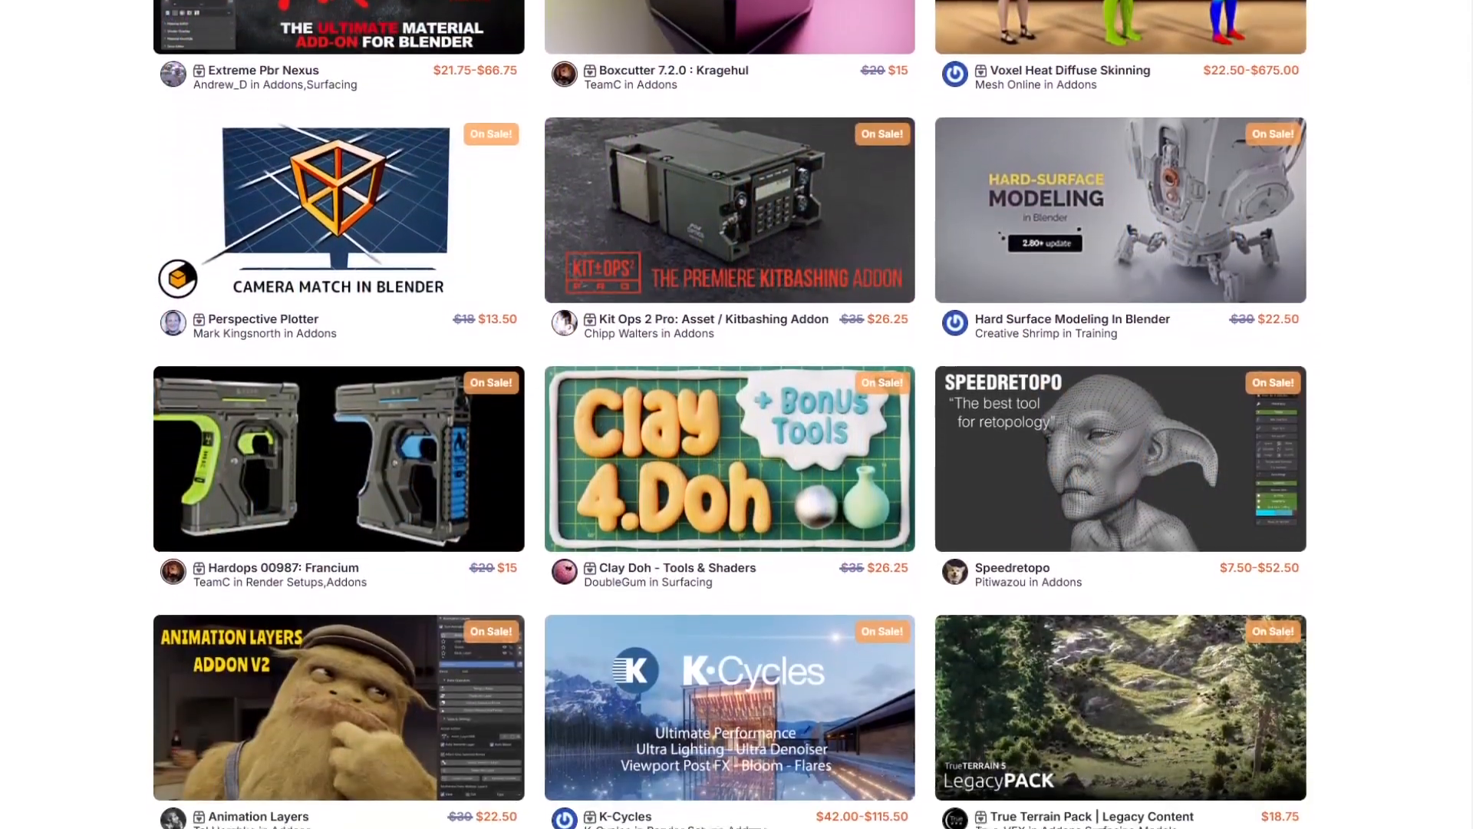
{"action": "scroll", "scroll_direction": "down", "scroll_amount": 3}
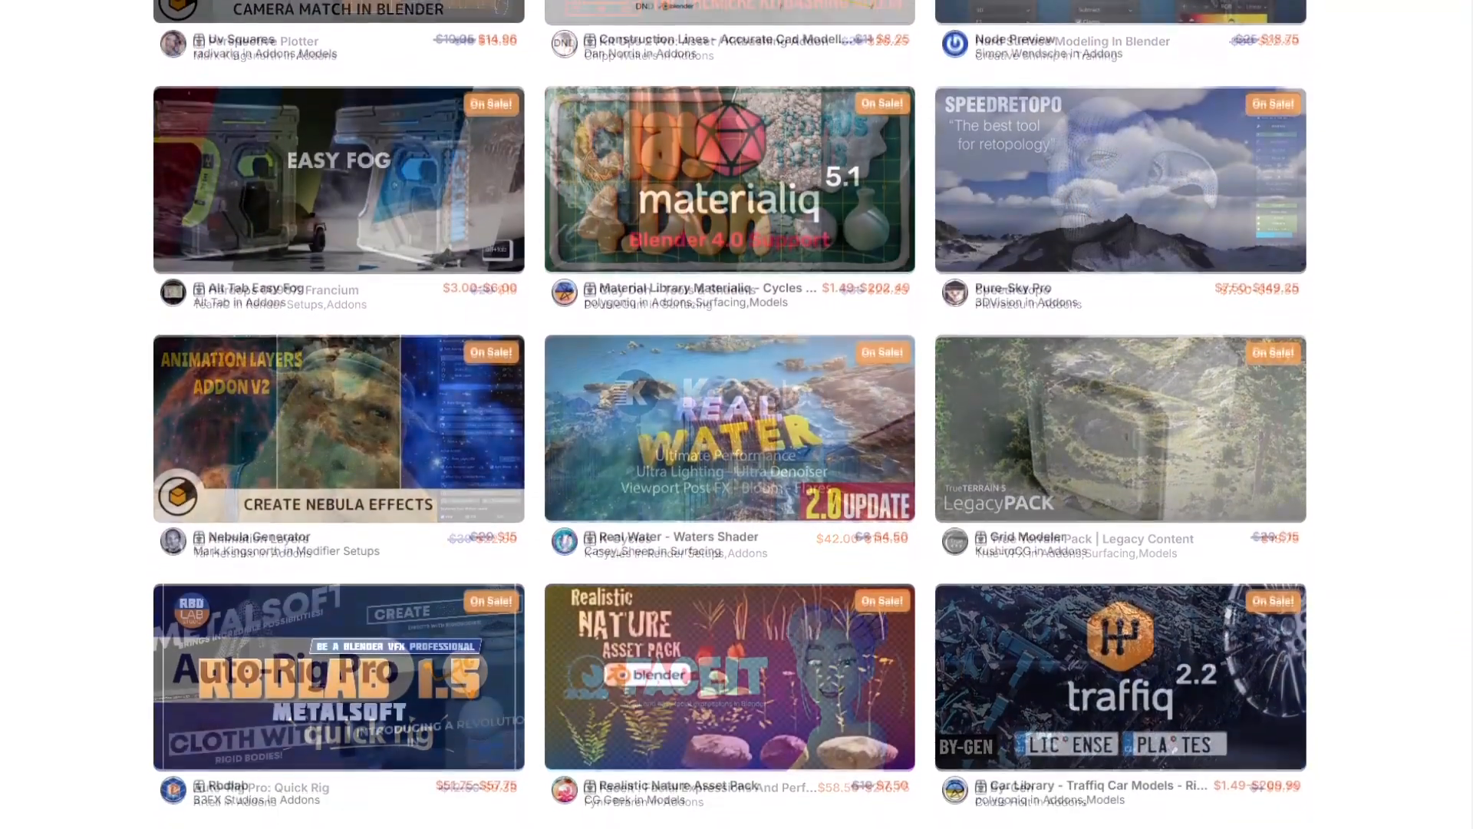
{"action": "scroll", "scroll_direction": "down", "scroll_amount": 3}
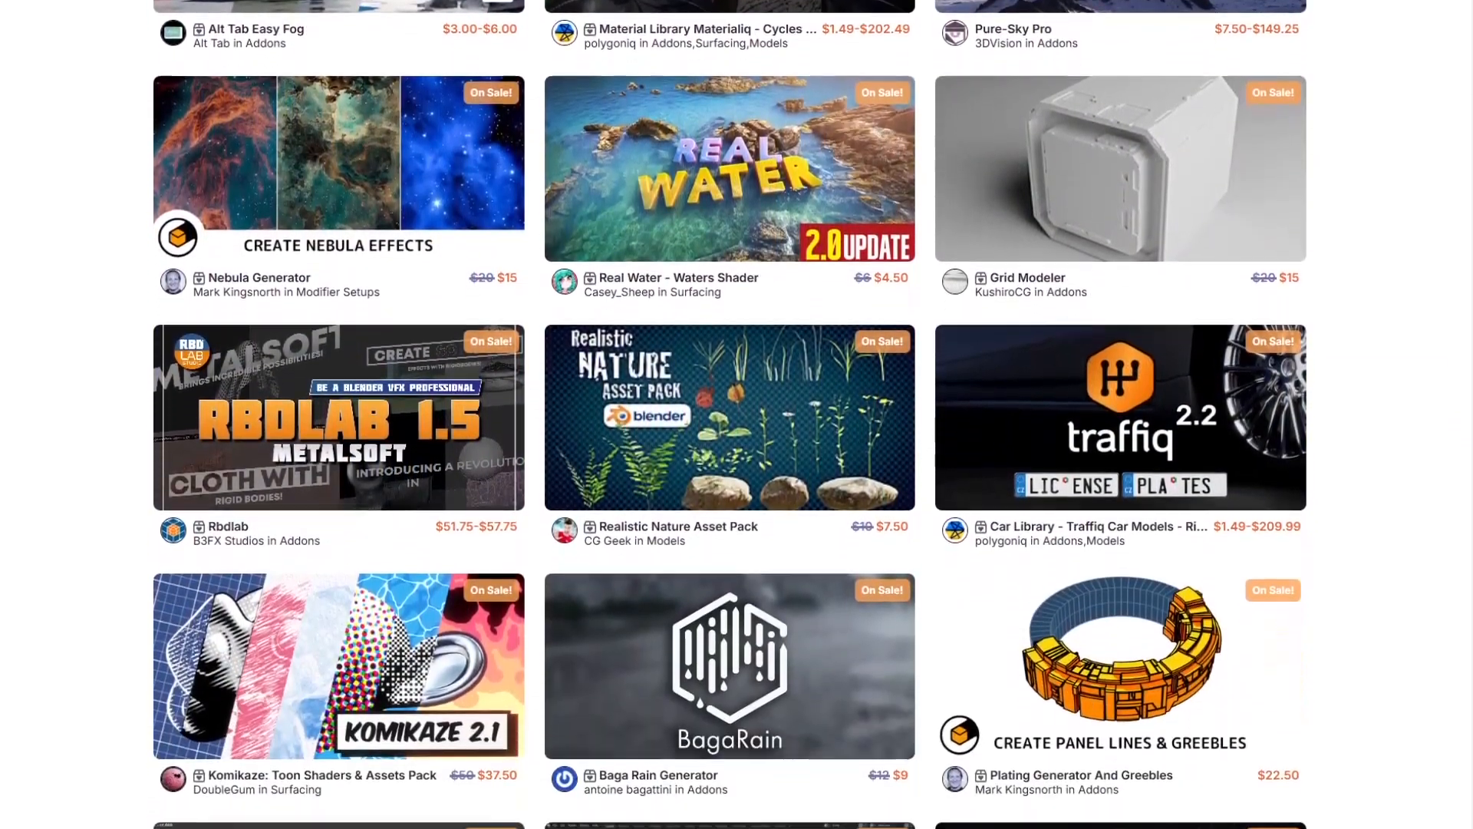
{"action": "scroll", "scroll_direction": "down", "scroll_amount": 3}
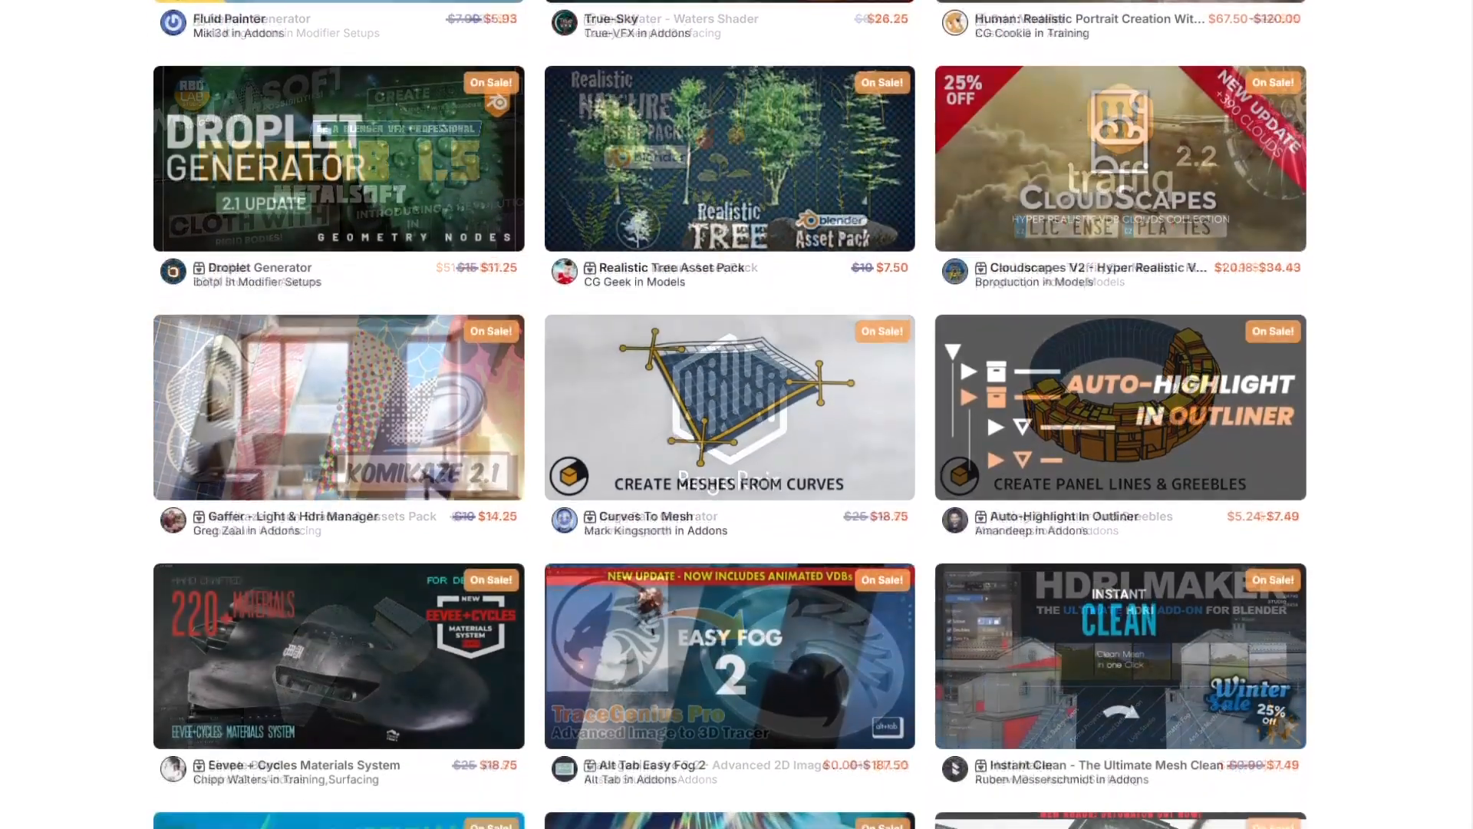
{"action": "scroll", "scroll_direction": "down", "scroll_amount": 3}
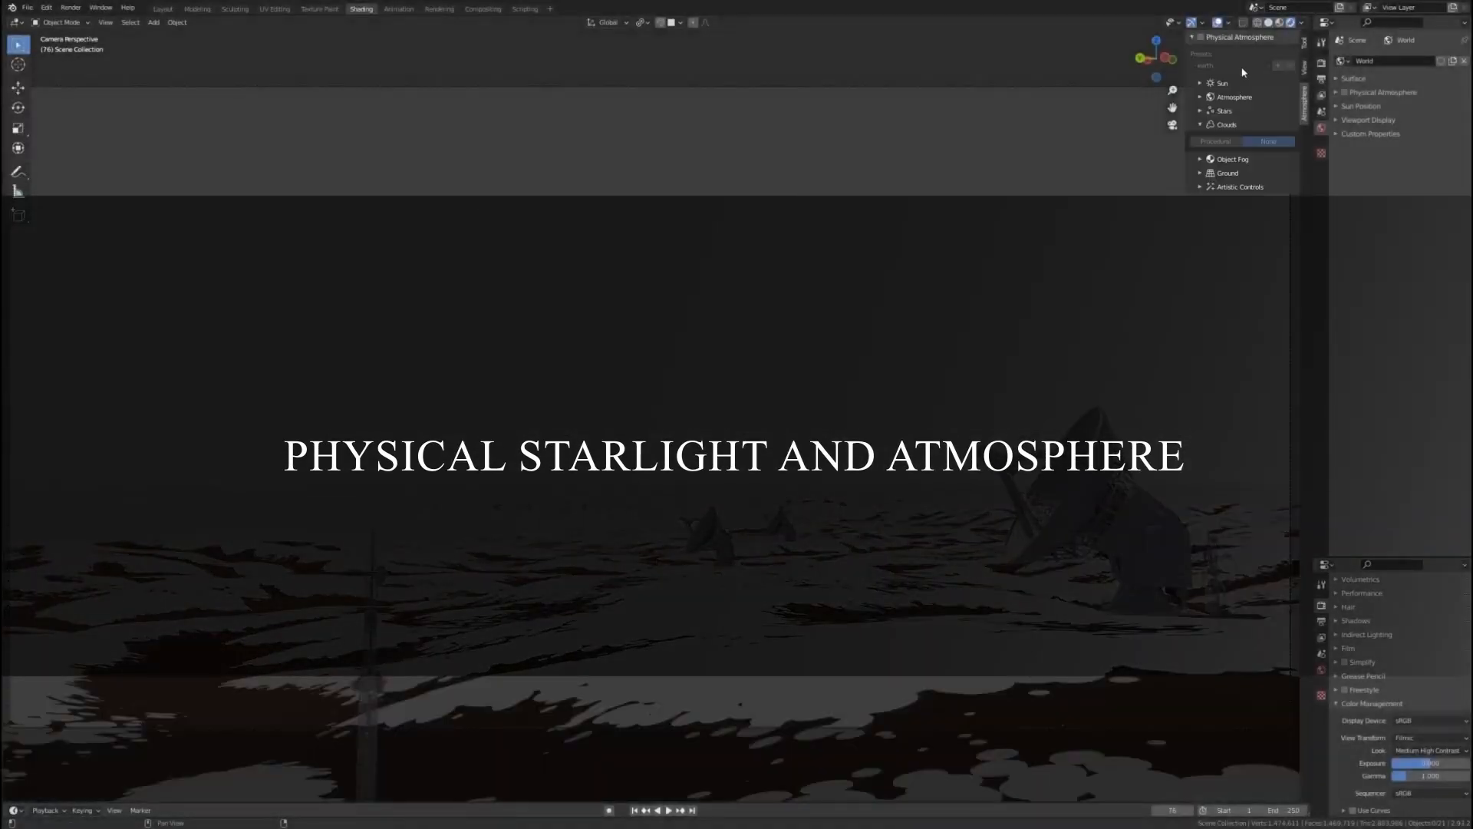
Step: Try the binary cool and hazy evening atmosphere presets, then expand and enable Object Fog
{"action": "left_click", "coordinate": [1269, 142]}
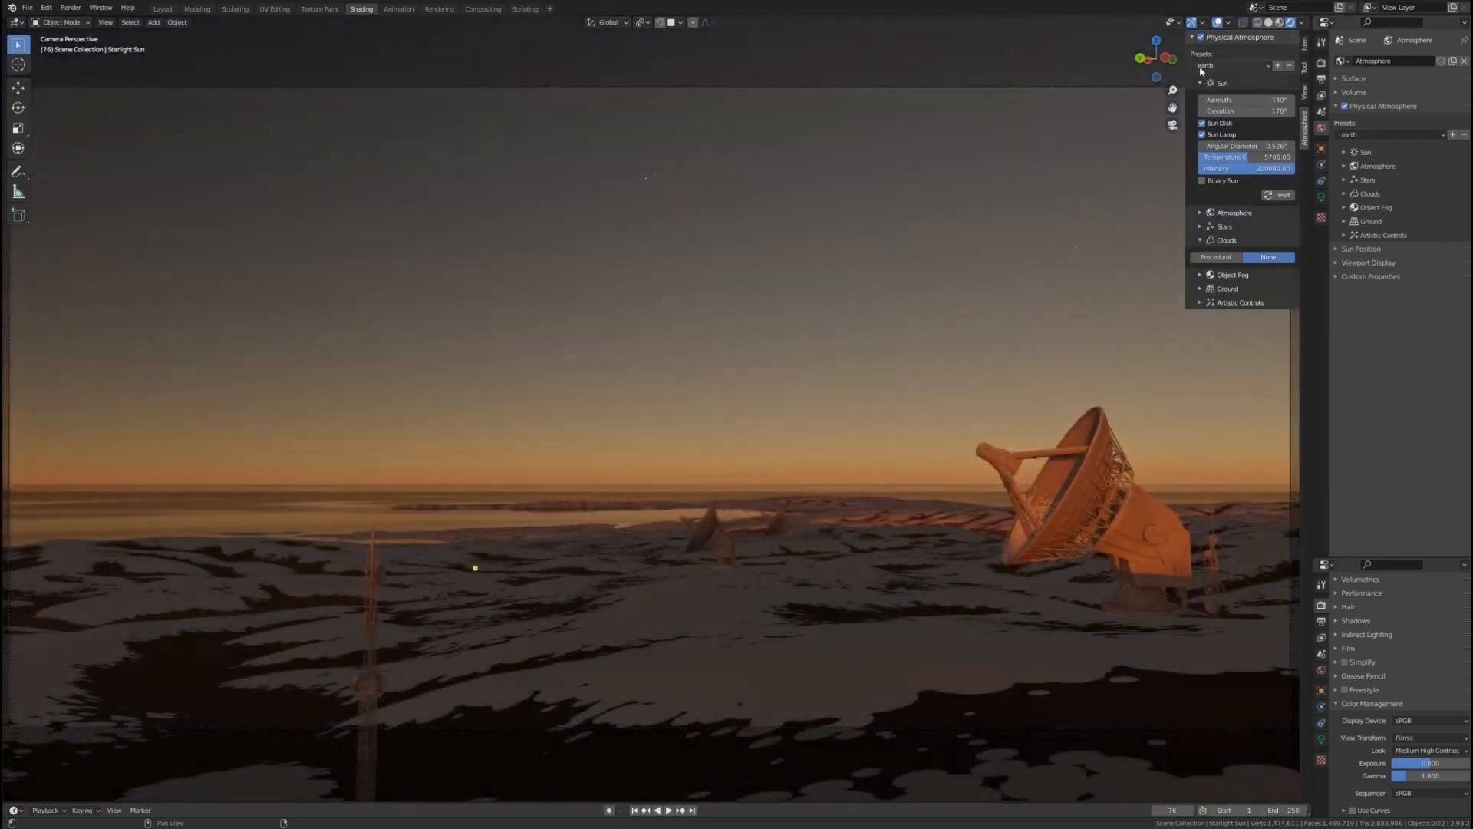
{"action": "left_click", "coordinate": [1231, 64]}
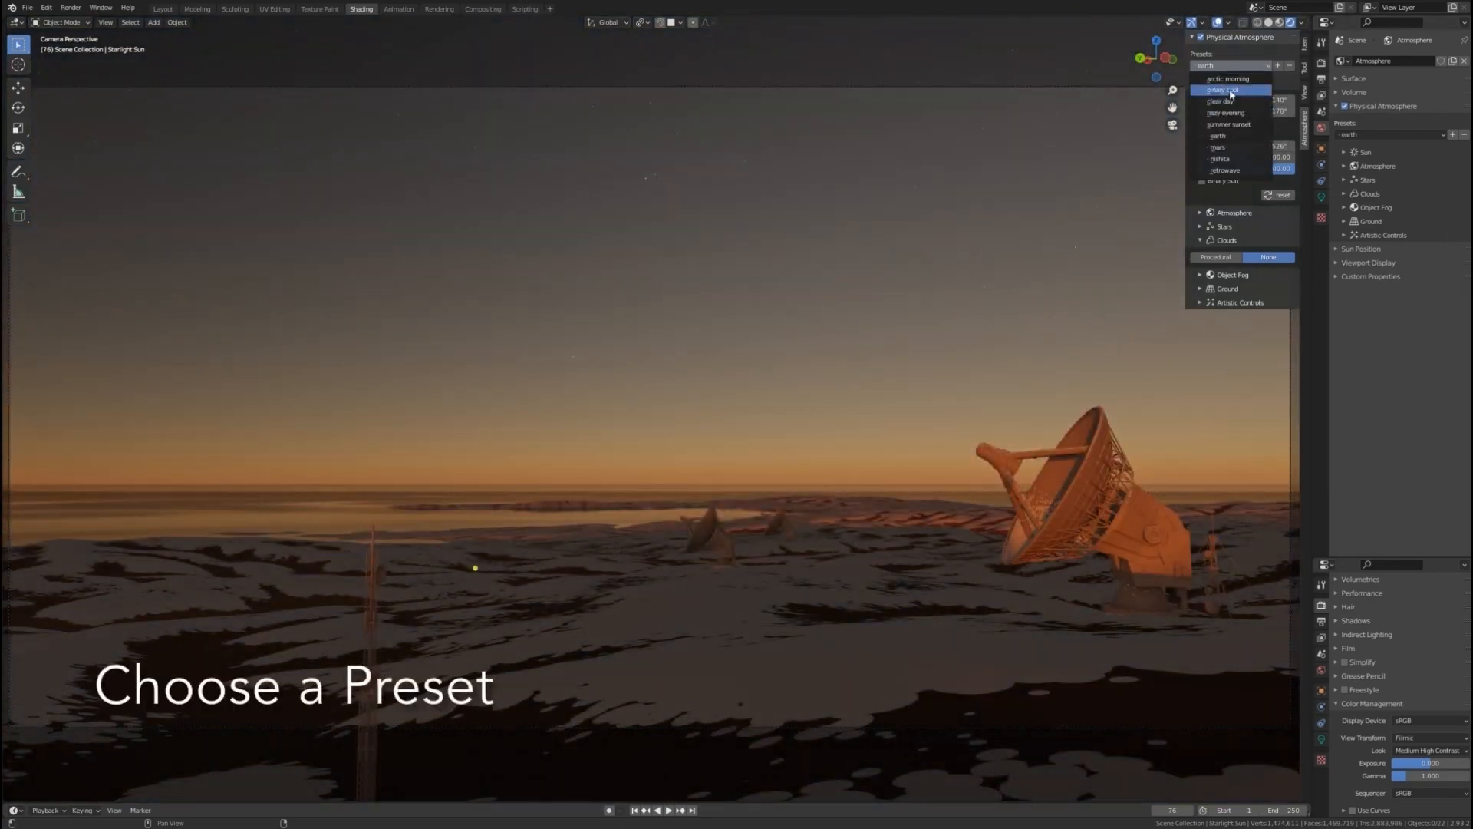
{"action": "left_click", "coordinate": [1225, 89]}
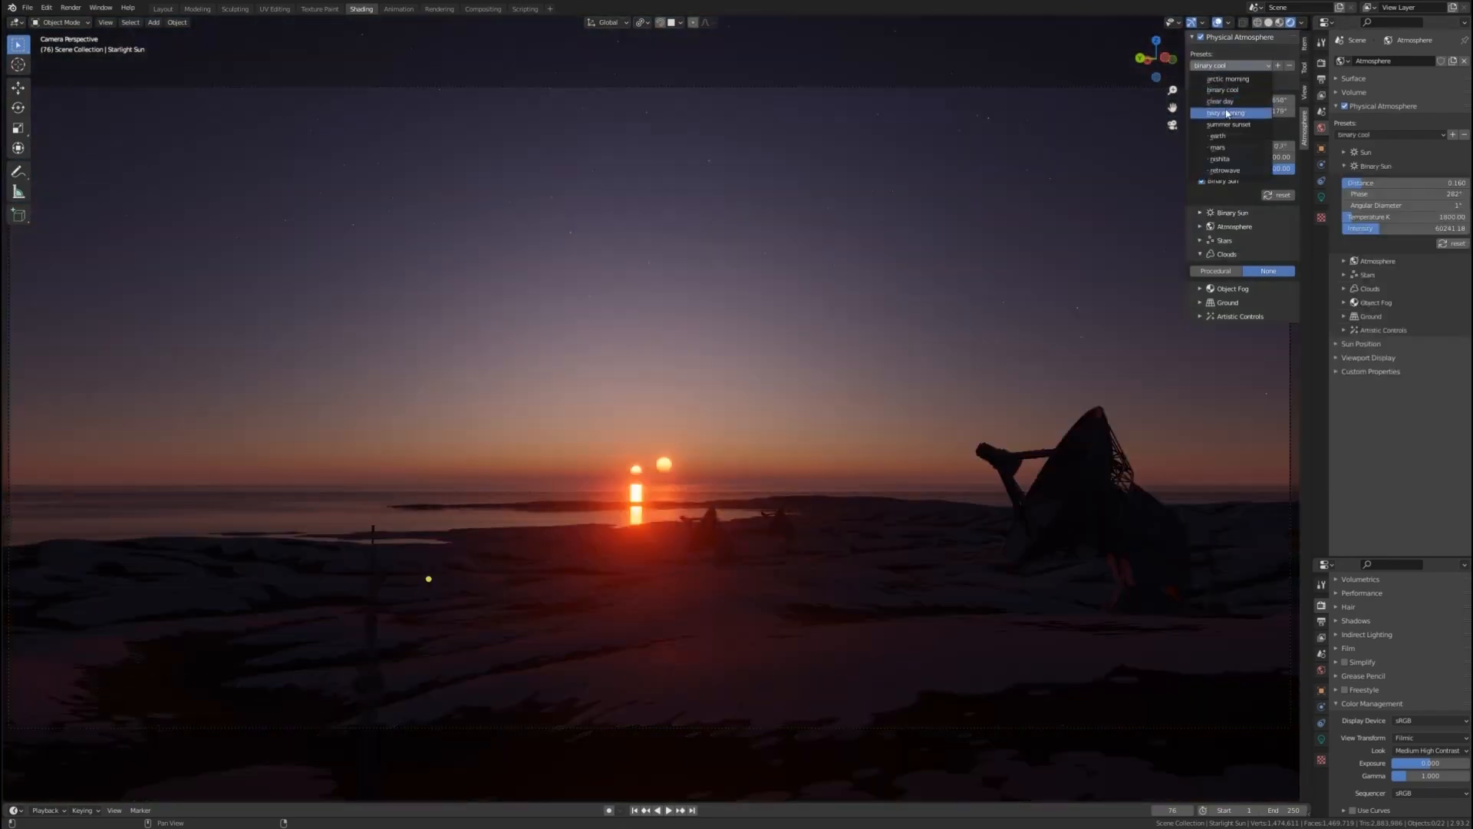
{"action": "left_click", "coordinate": [1227, 113]}
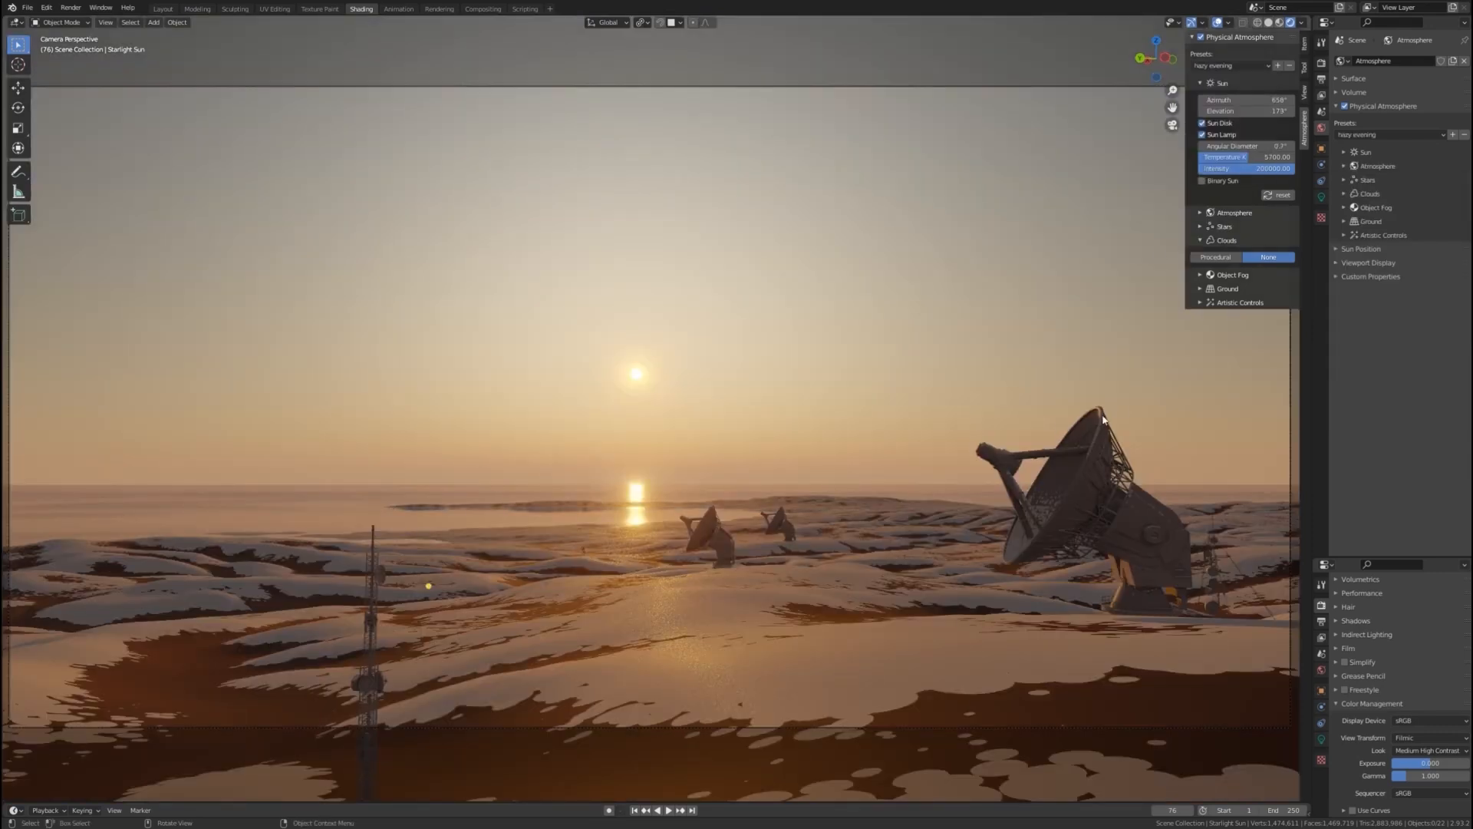
{"action": "left_click", "coordinate": [1199, 274]}
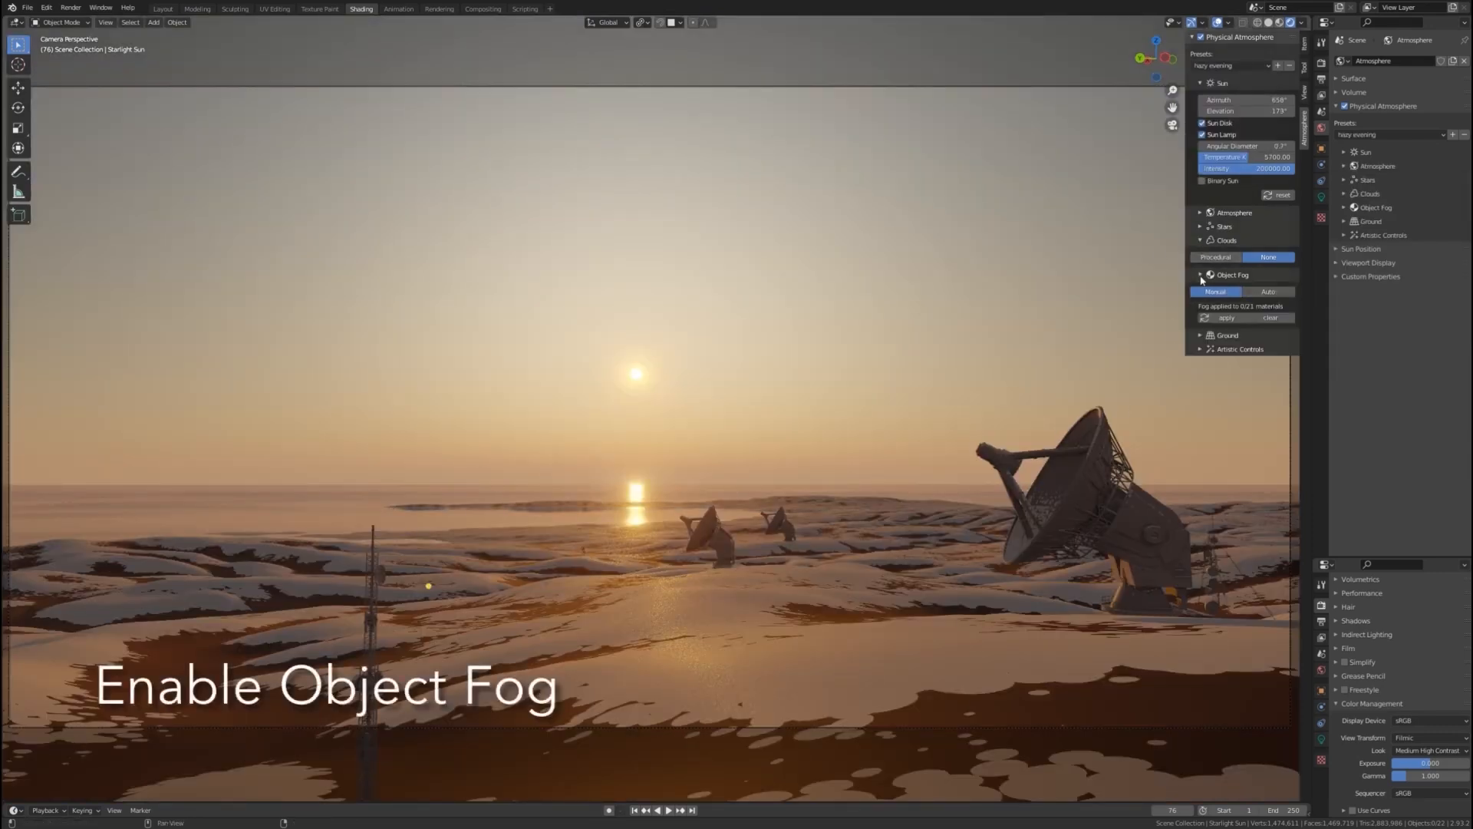
{"action": "left_click", "coordinate": [1226, 317]}
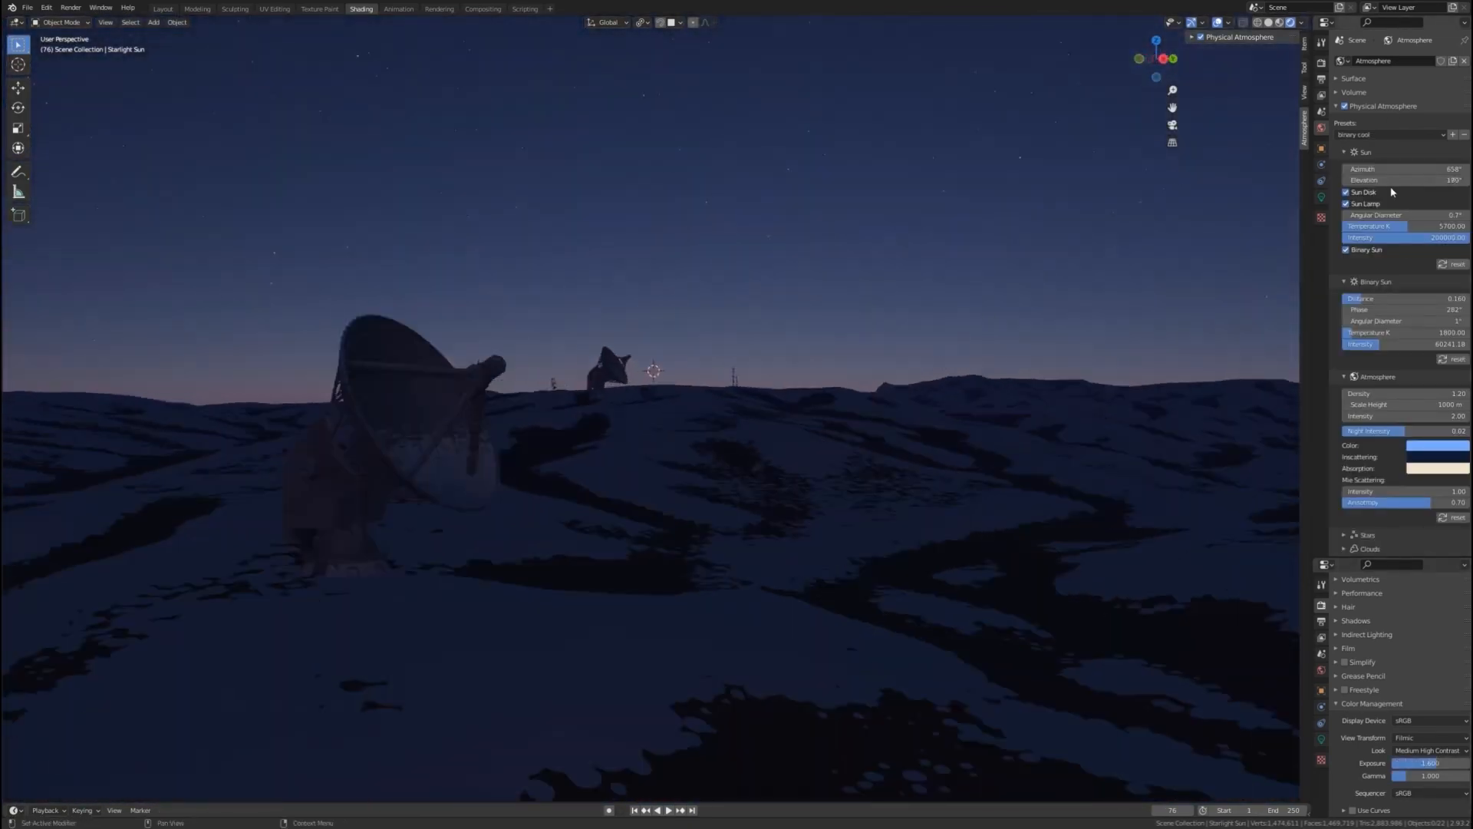
Step: Lower the sun elevation, enable and tune procedural clouds, then turn off the binary sun
{"action": "left_click_drag", "start_coordinate": [1399, 179], "coordinate": [1381, 180]}
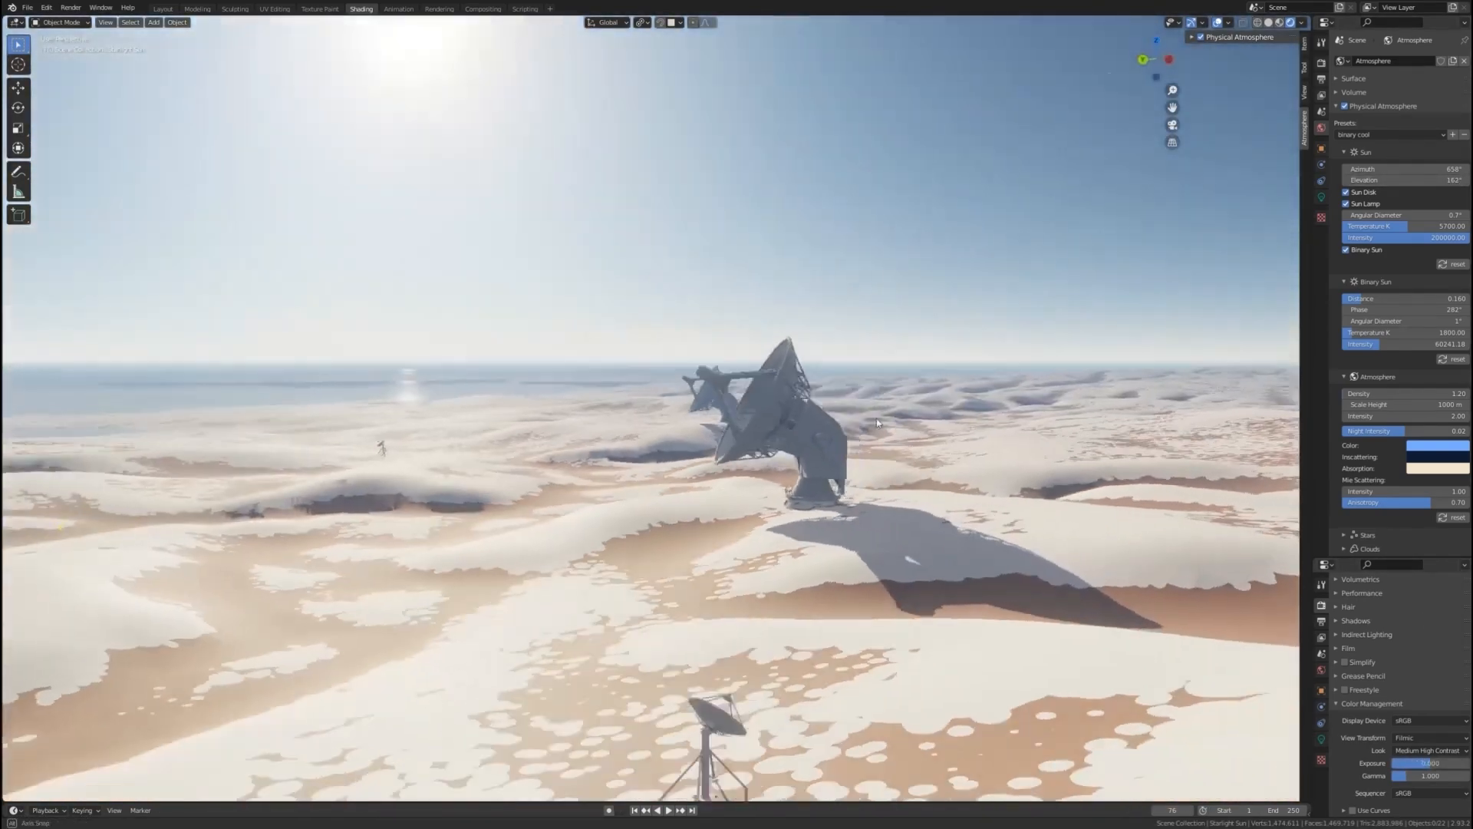
{"action": "left_click", "coordinate": [1367, 483]}
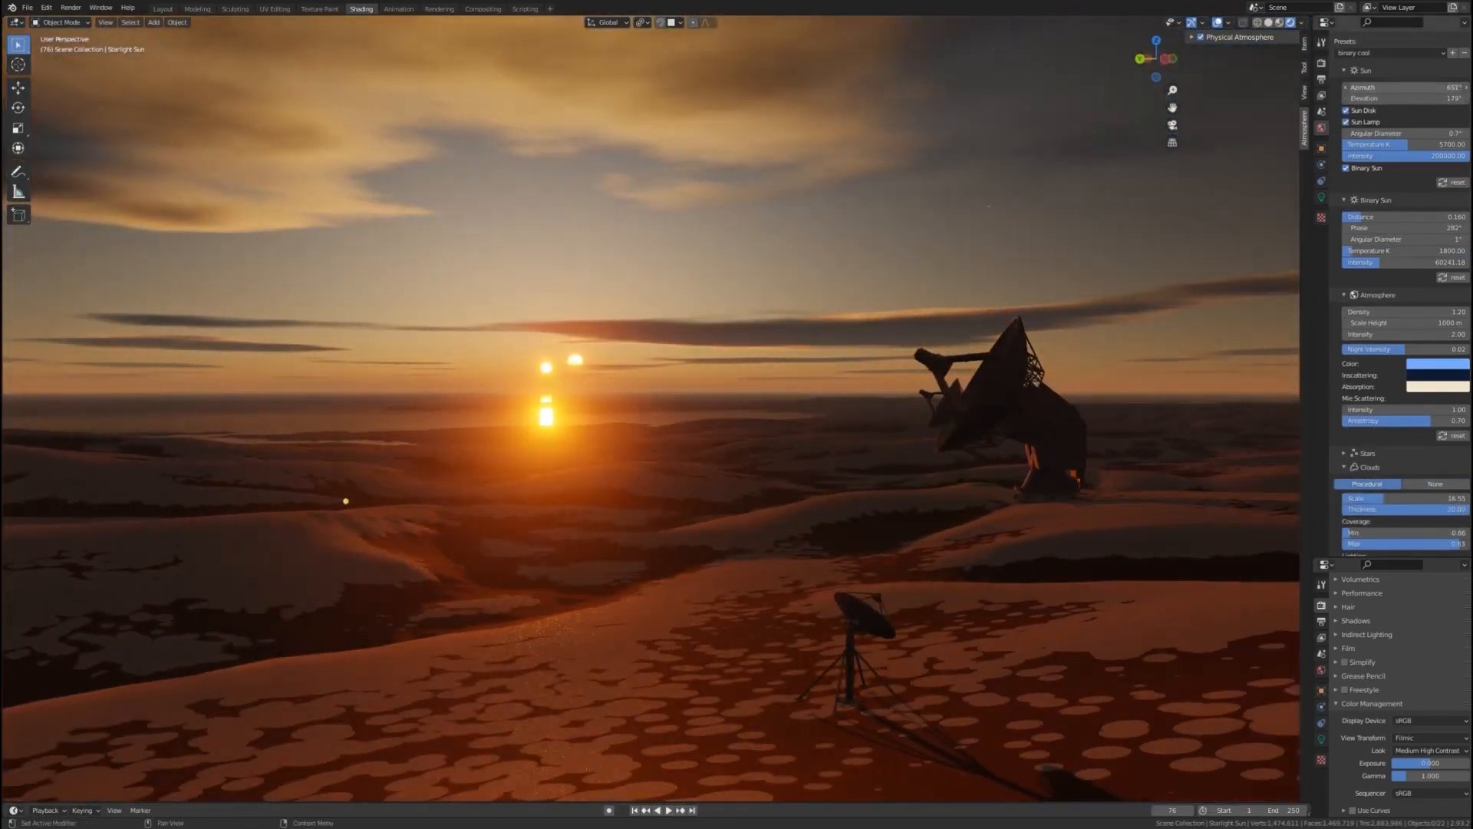
{"action": "scroll", "scroll_direction": "down", "scroll_amount": 3}
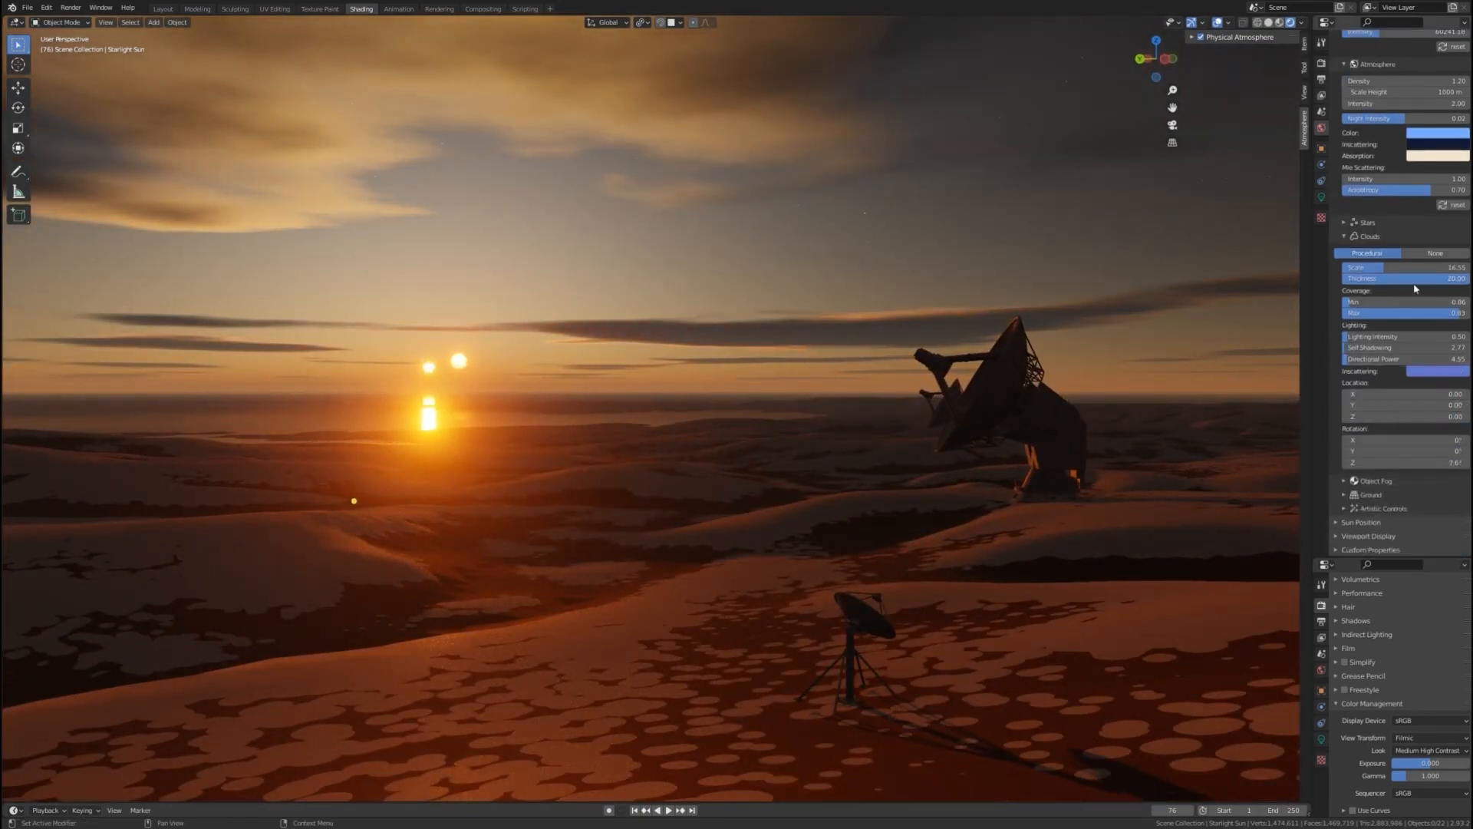
{"action": "left_click_drag", "start_coordinate": [1415, 268], "coordinate": [1390, 267]}
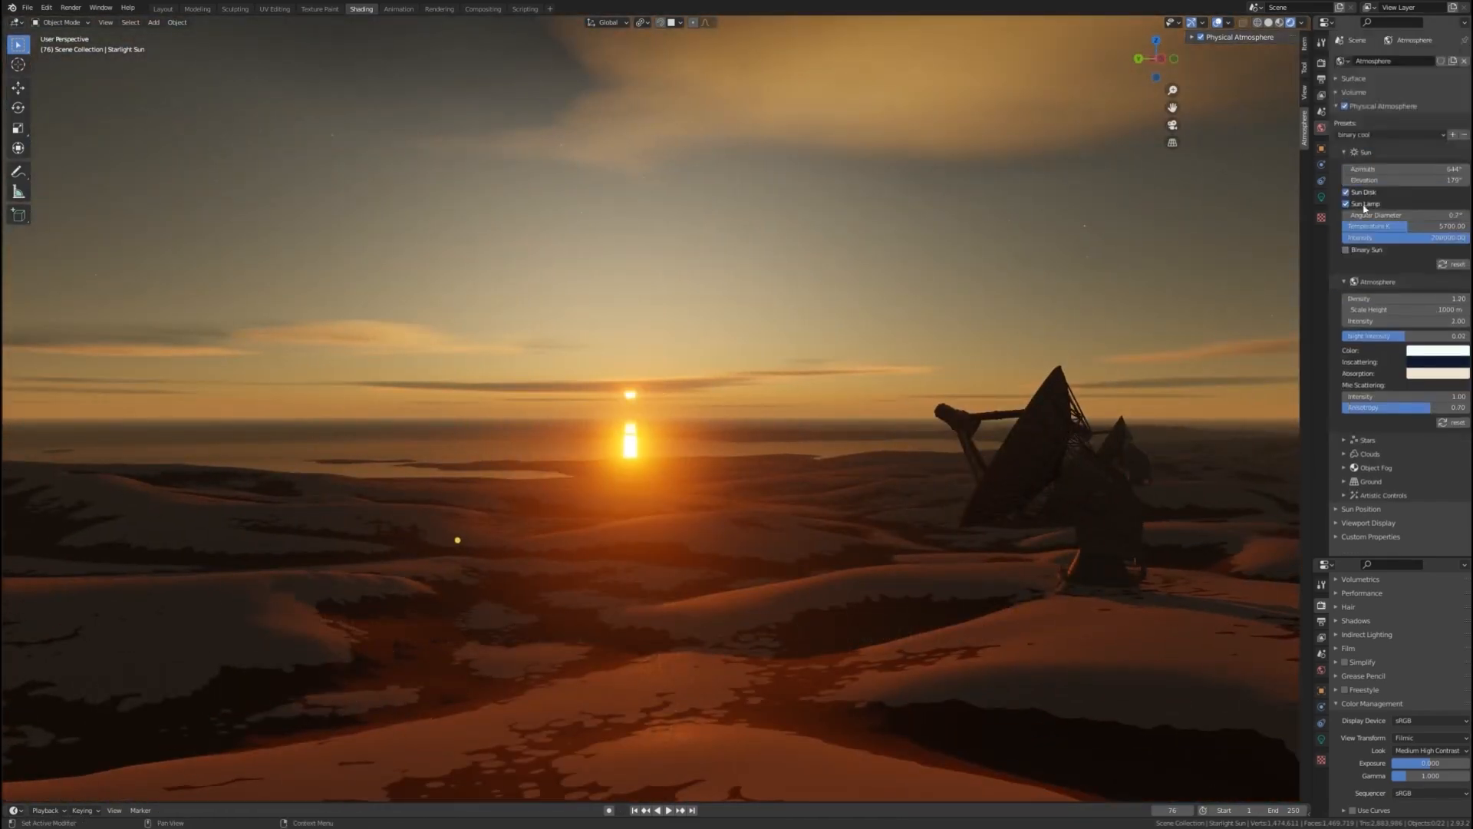
{"action": "left_click", "coordinate": [1419, 350]}
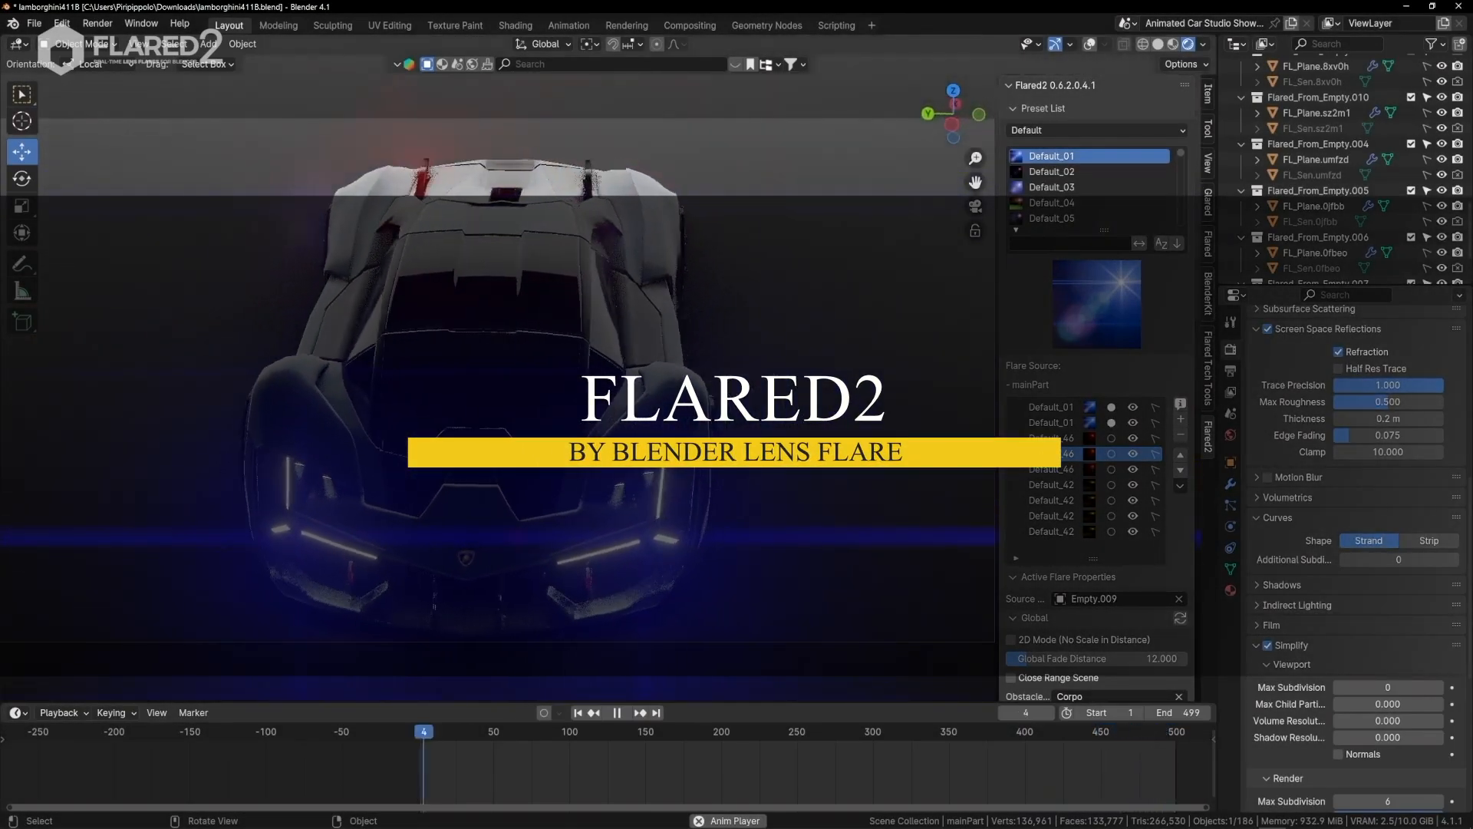
Step: Click in the lower part of the Flared2 car scene
{"action": "left_click", "coordinate": [617, 712]}
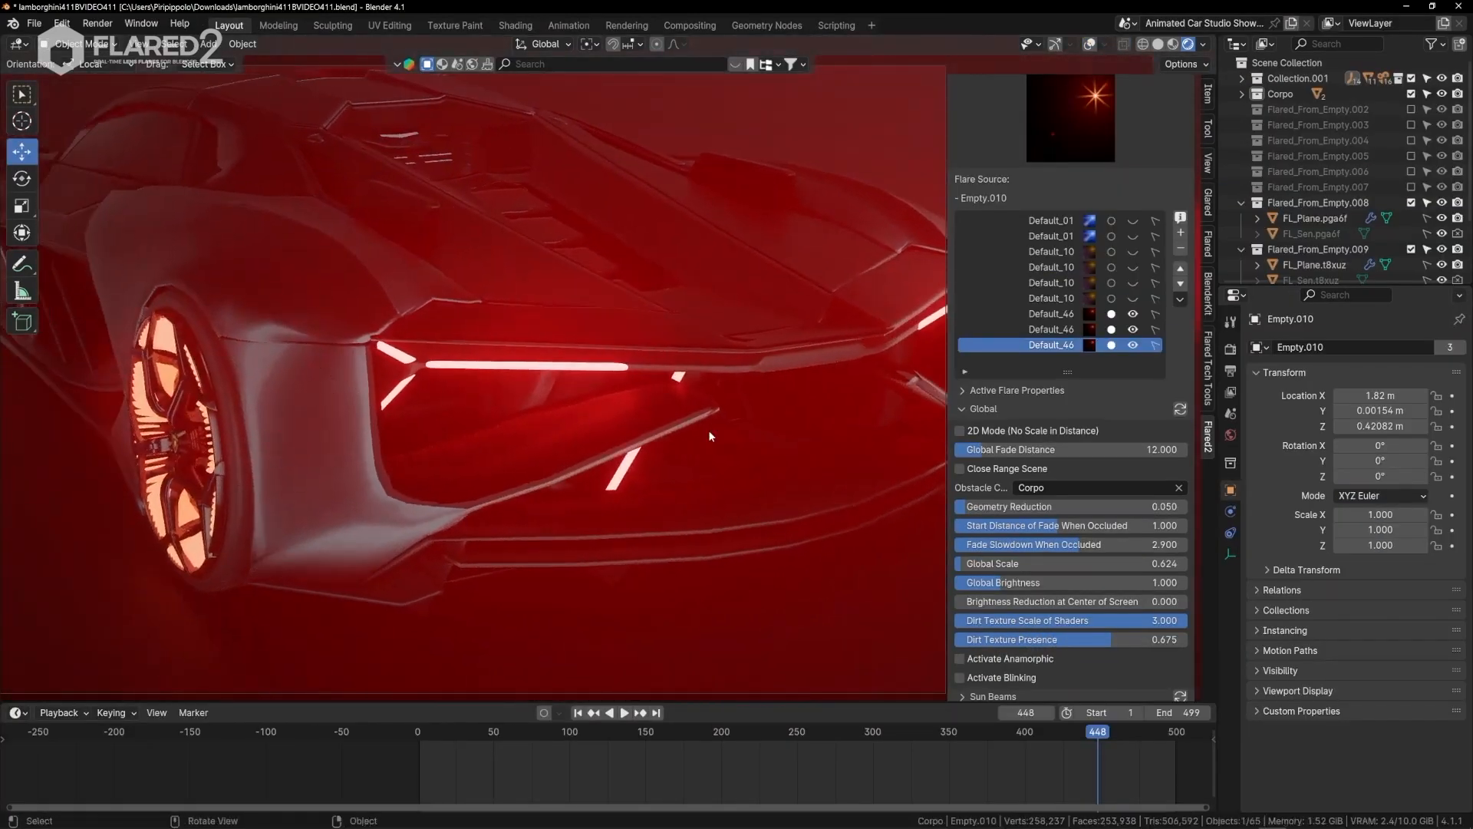
{"action": "scroll", "scroll_direction": "down", "scroll_amount": 3}
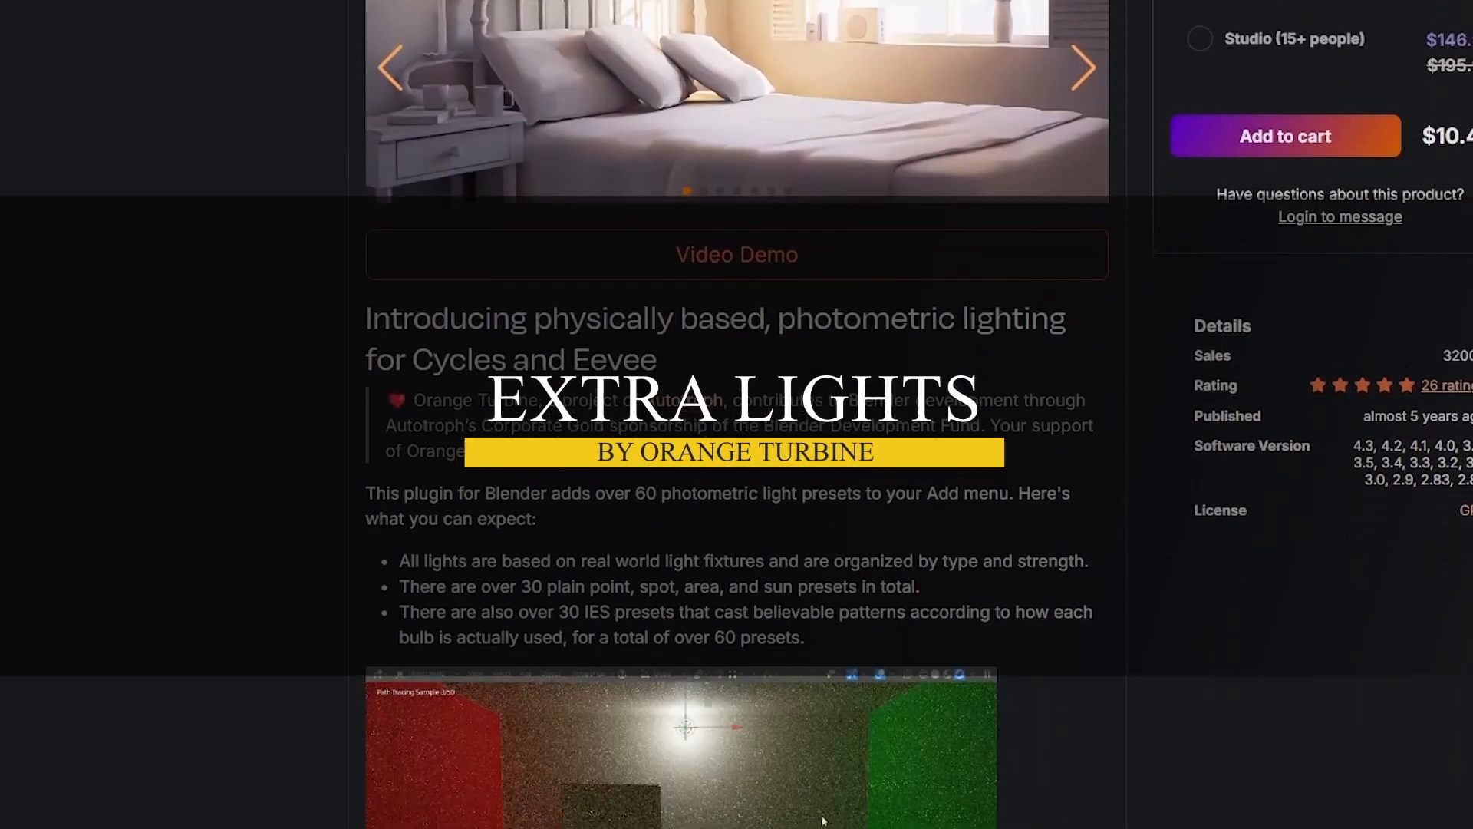
Step: Scroll the Extra Lights page down to the Set Exposure and Kelvin colour temperature sections
{"action": "scroll", "scroll_direction": "down", "scroll_amount": 3}
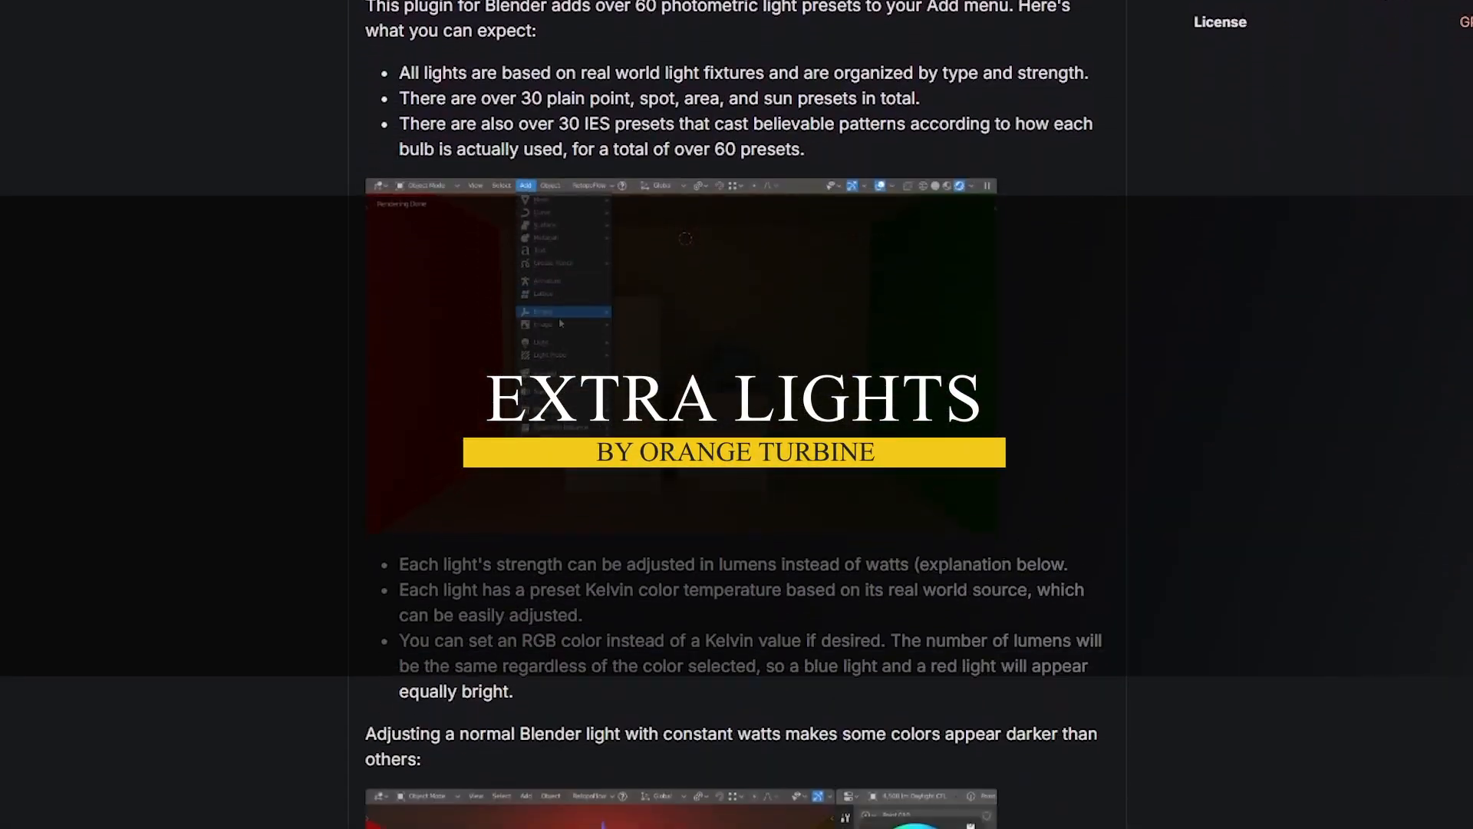
{"action": "scroll", "scroll_direction": "down", "scroll_amount": 3}
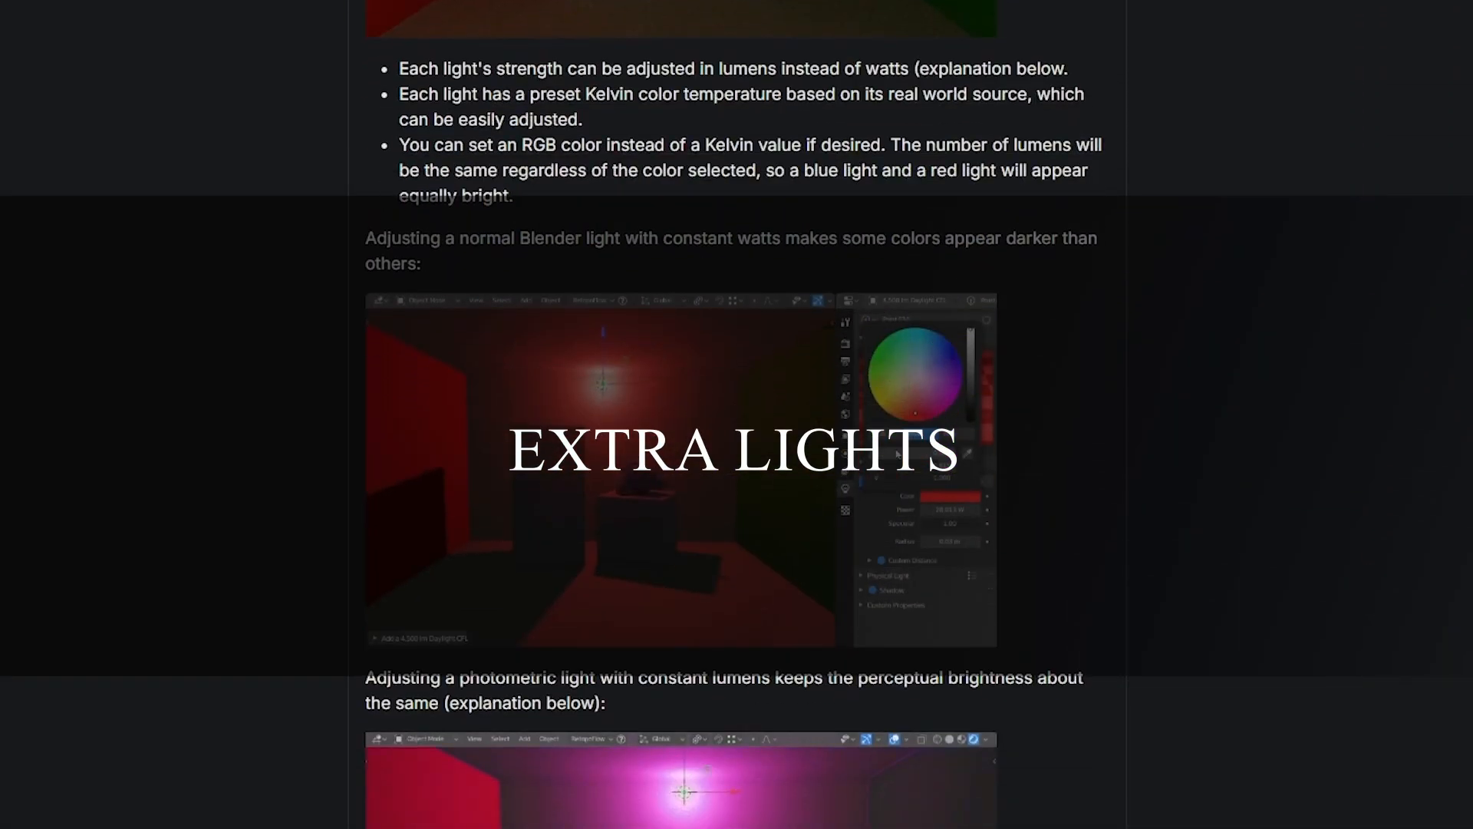
{"action": "scroll", "scroll_direction": "down", "scroll_amount": 3}
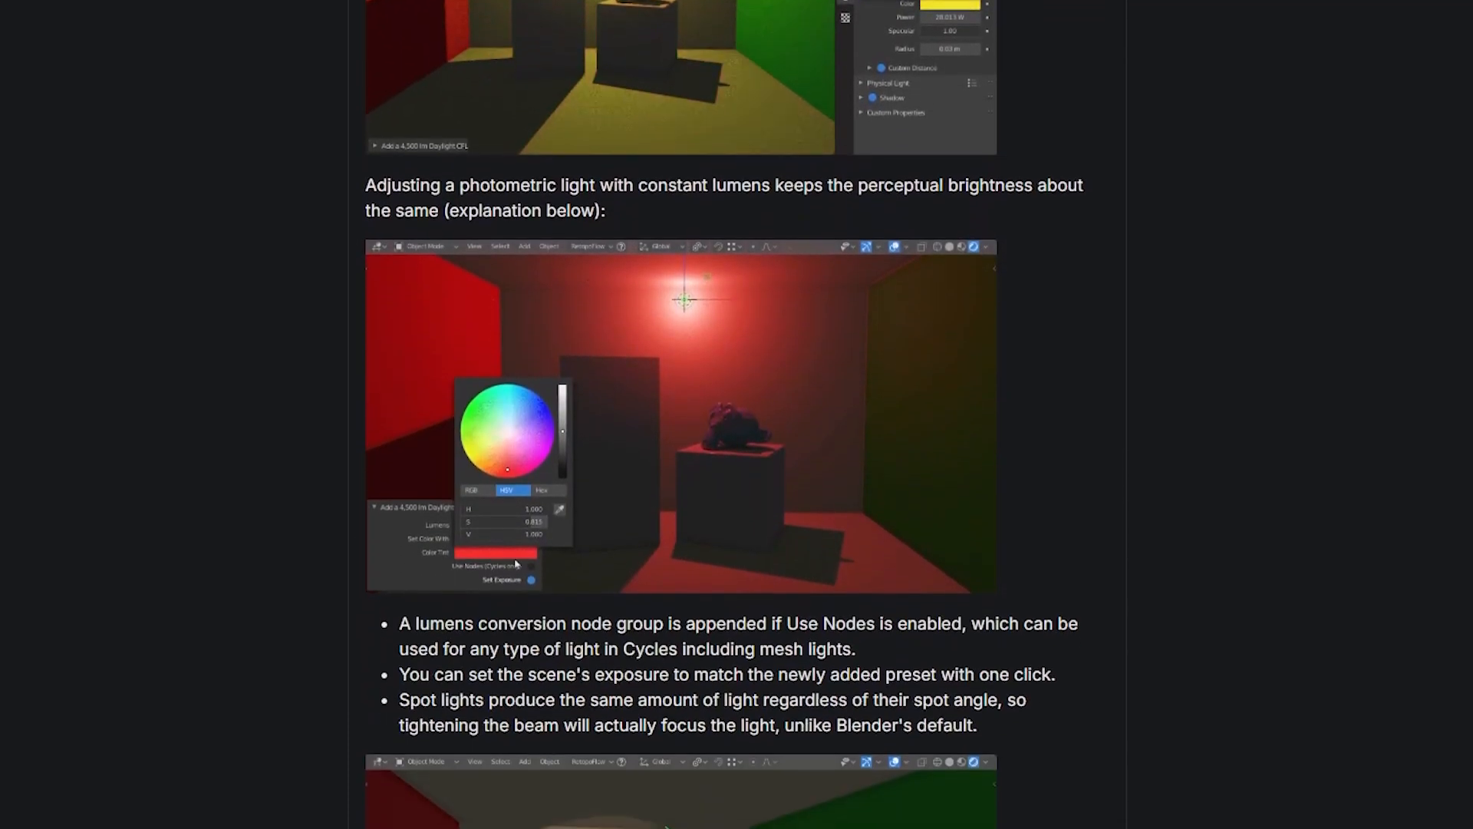
{"action": "scroll", "scroll_direction": "down", "scroll_amount": 3}
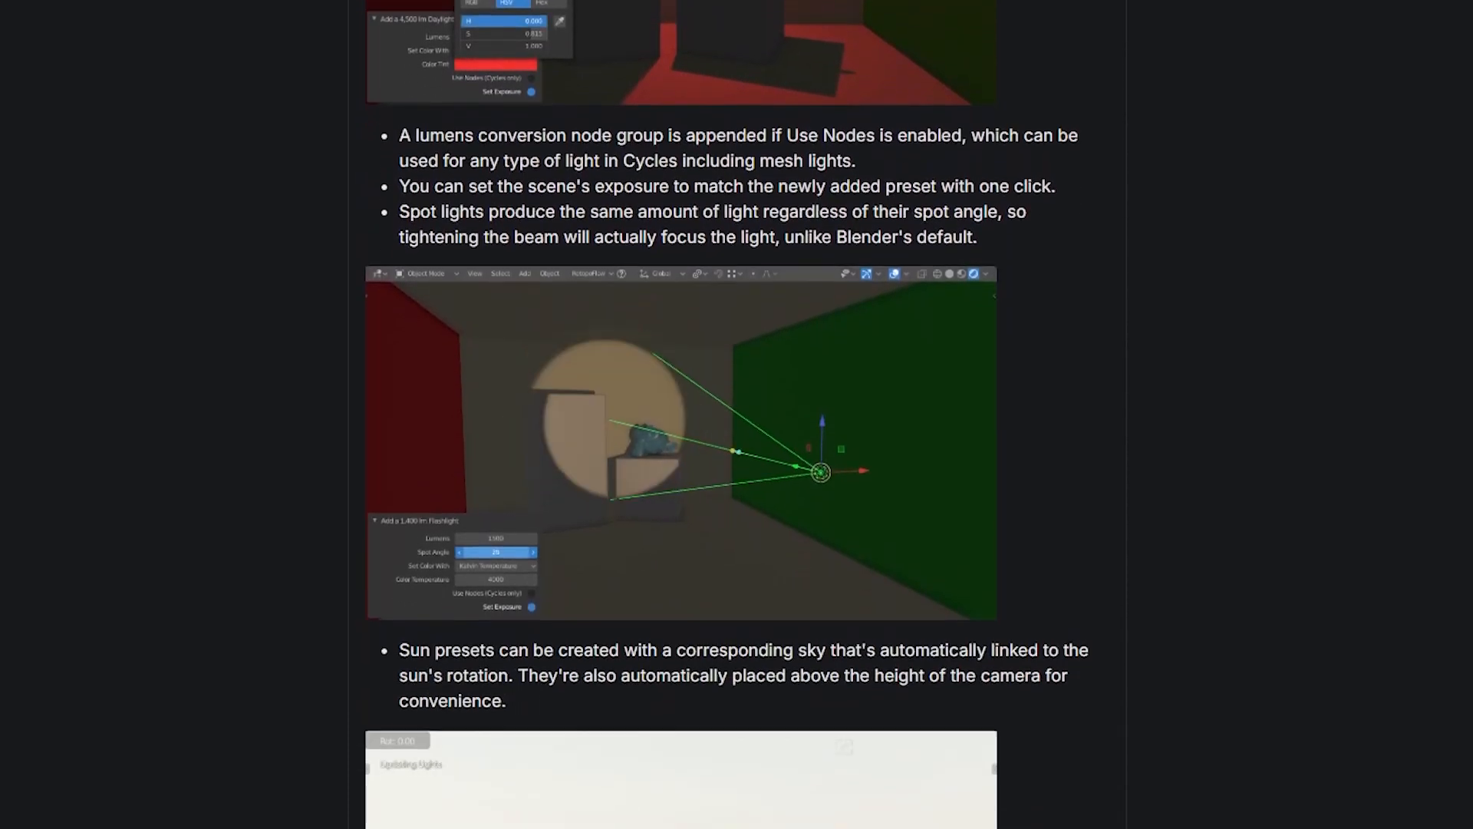
{"action": "scroll", "scroll_direction": "down", "scroll_amount": 3}
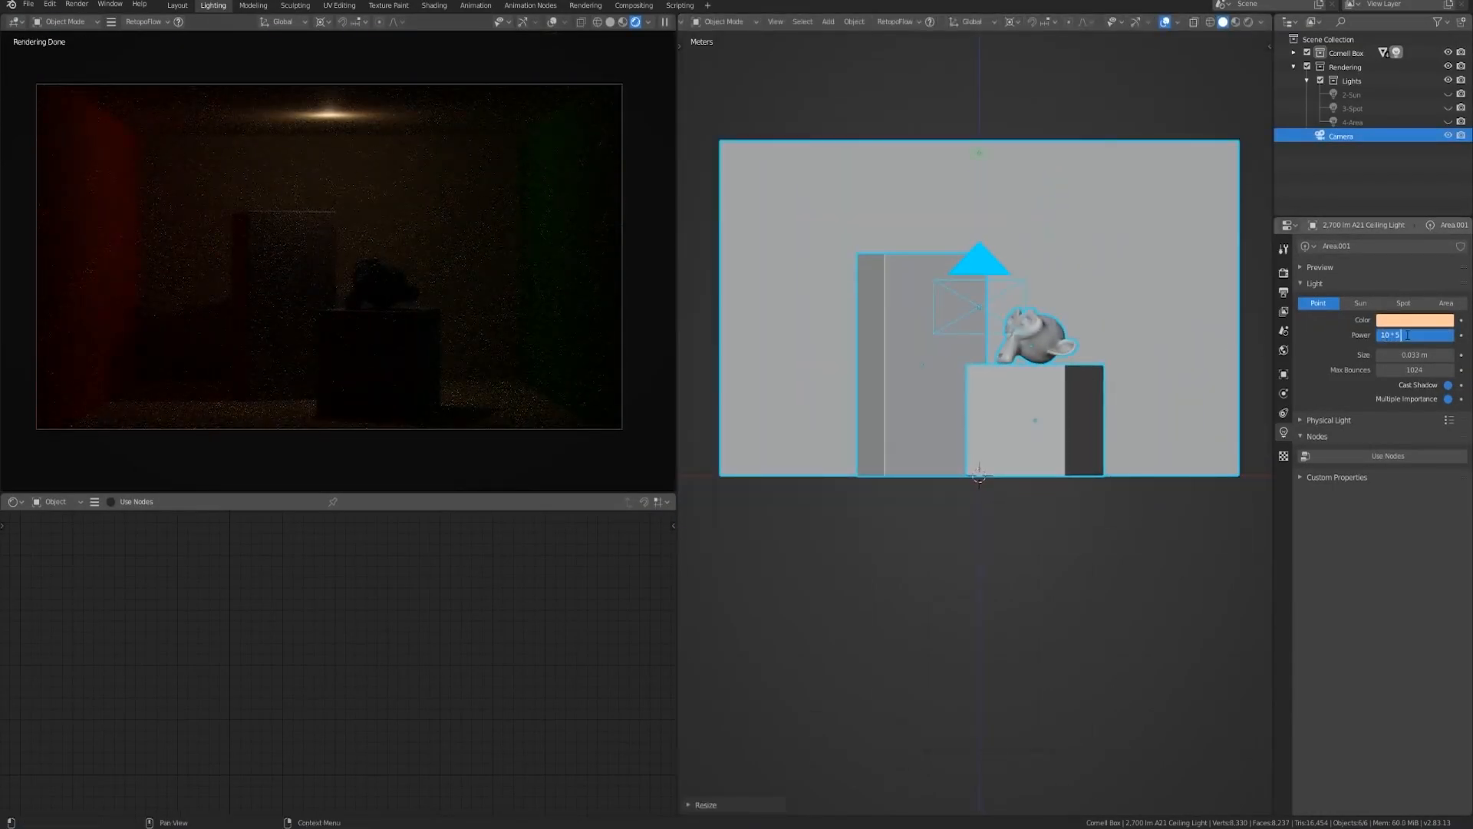
{"action": "key", "text": "Return"}
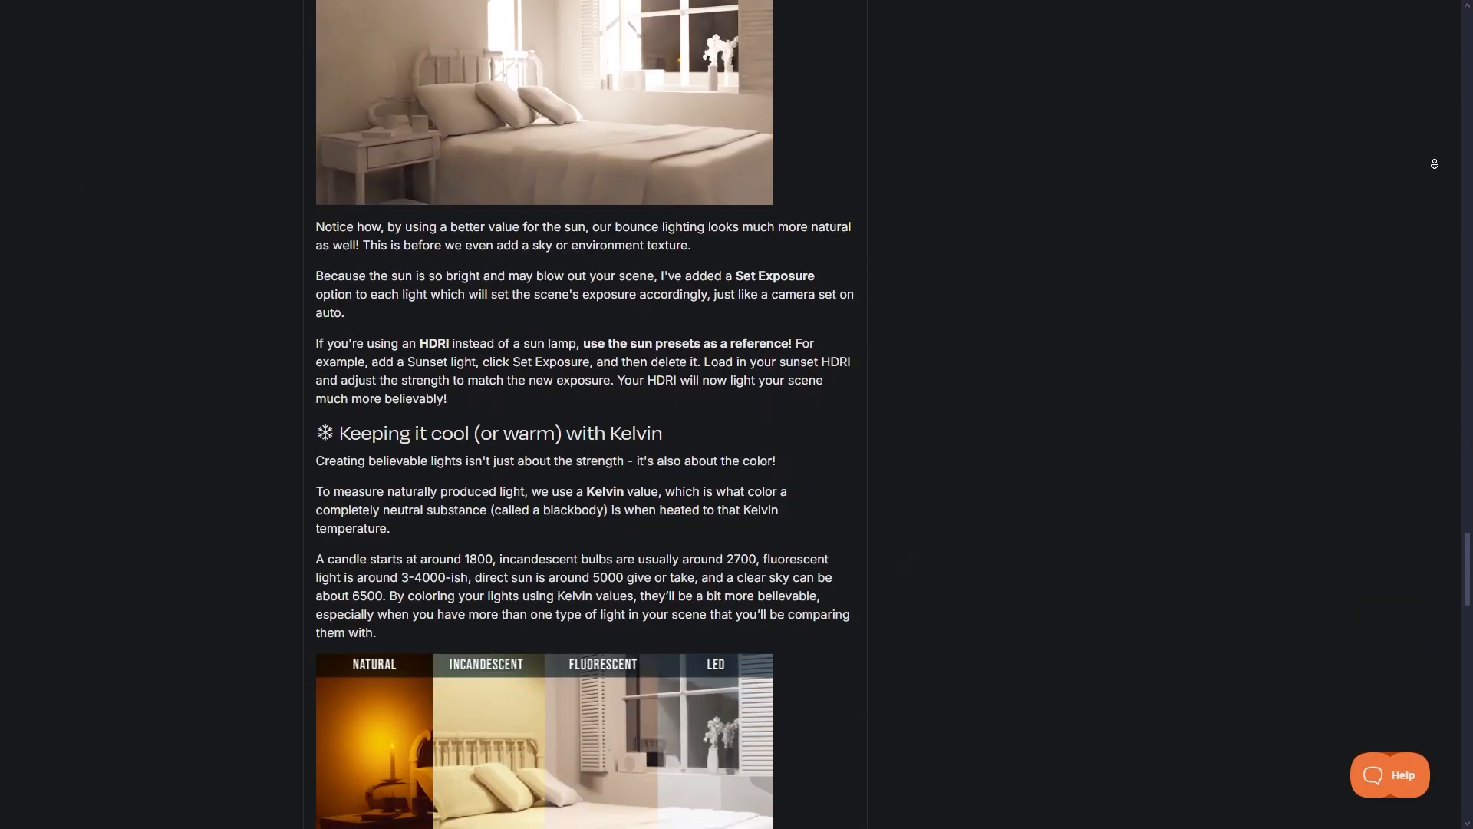
{"action": "scroll", "scroll_direction": "down", "scroll_amount": 3}
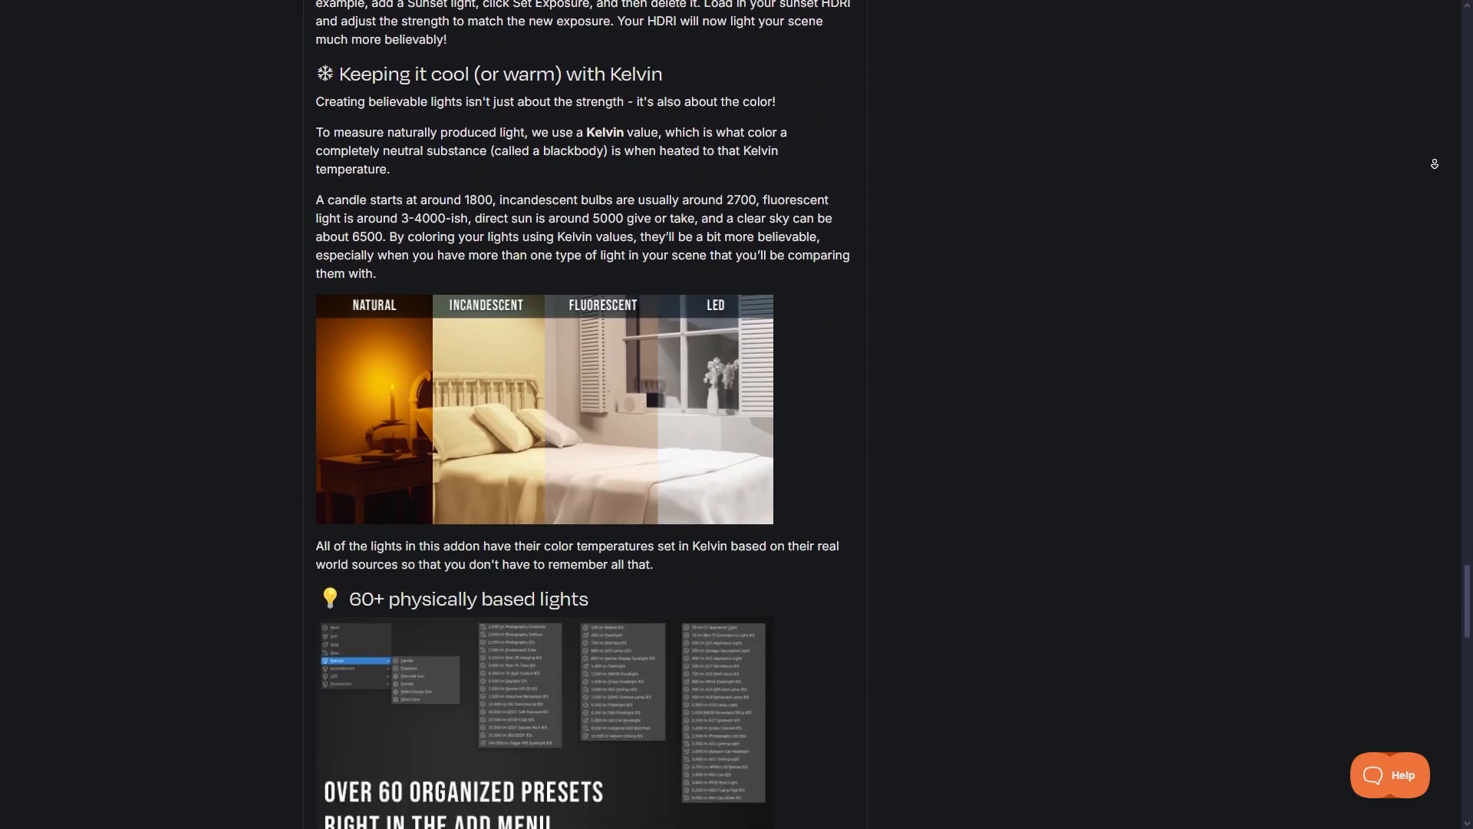
{"action": "scroll", "scroll_direction": "down", "scroll_amount": 3}
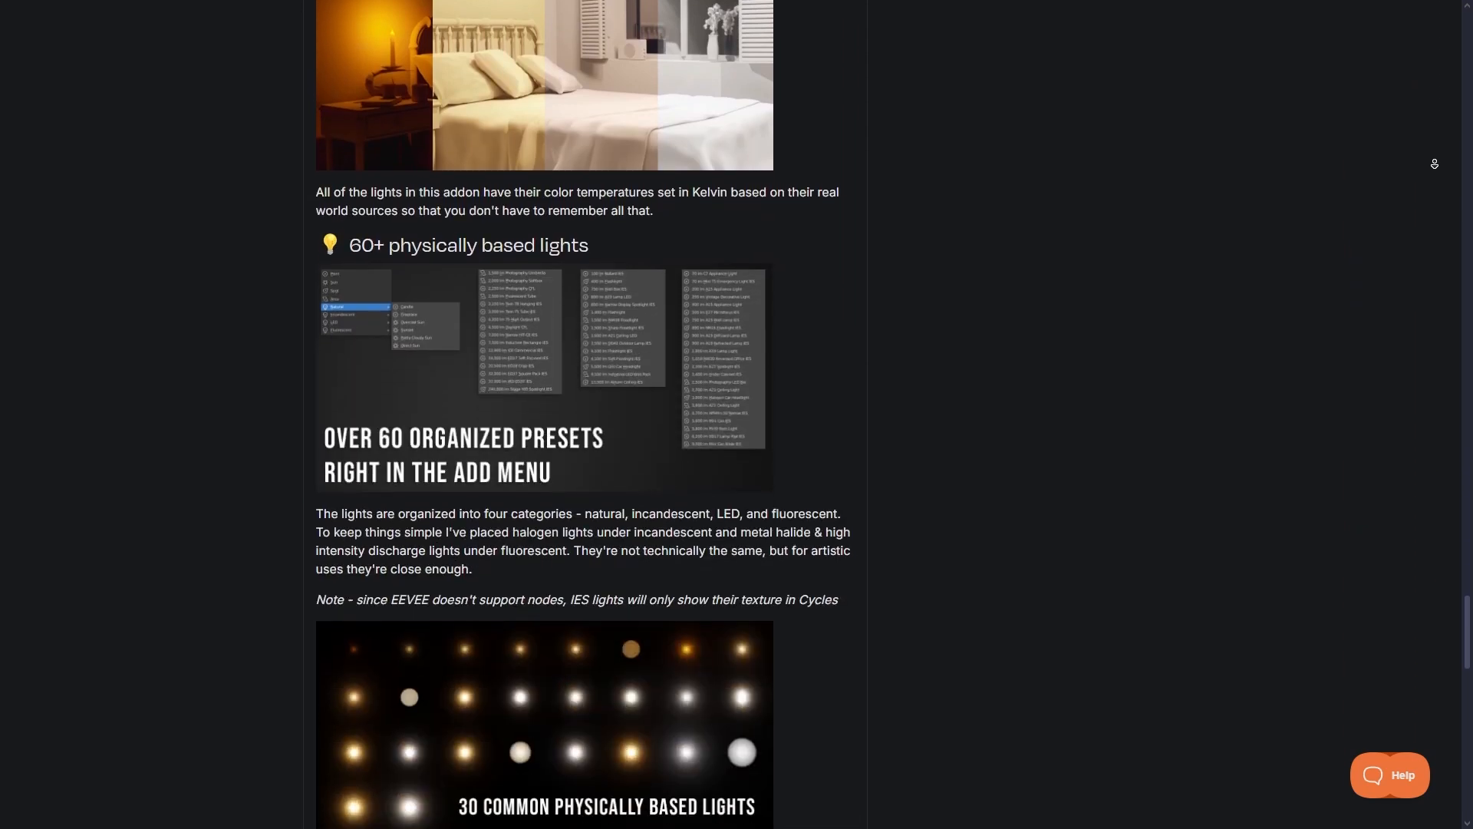
{"action": "scroll", "scroll_direction": "down", "scroll_amount": 3}
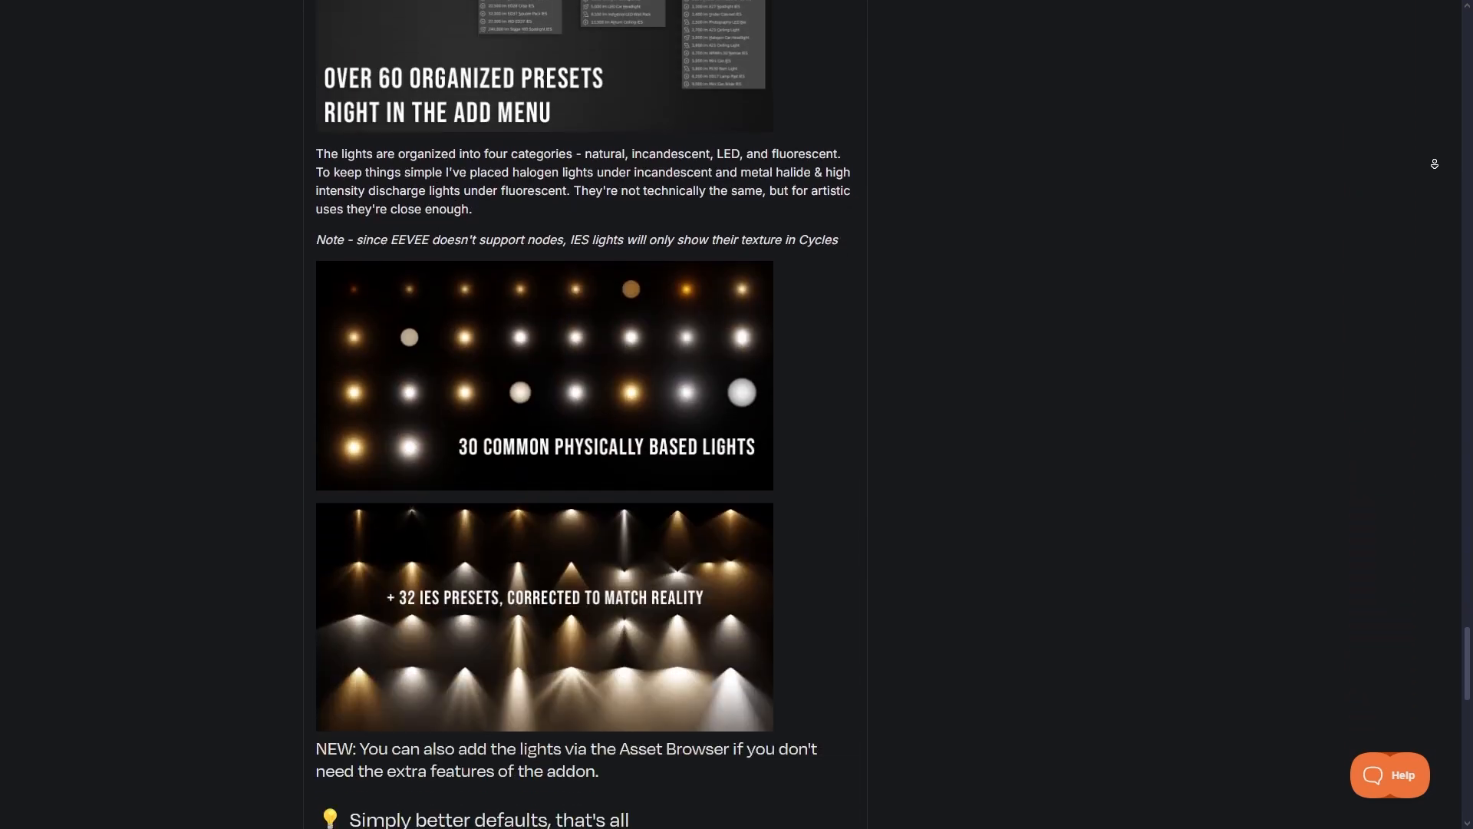
{"action": "scroll", "scroll_direction": "down", "scroll_amount": 3}
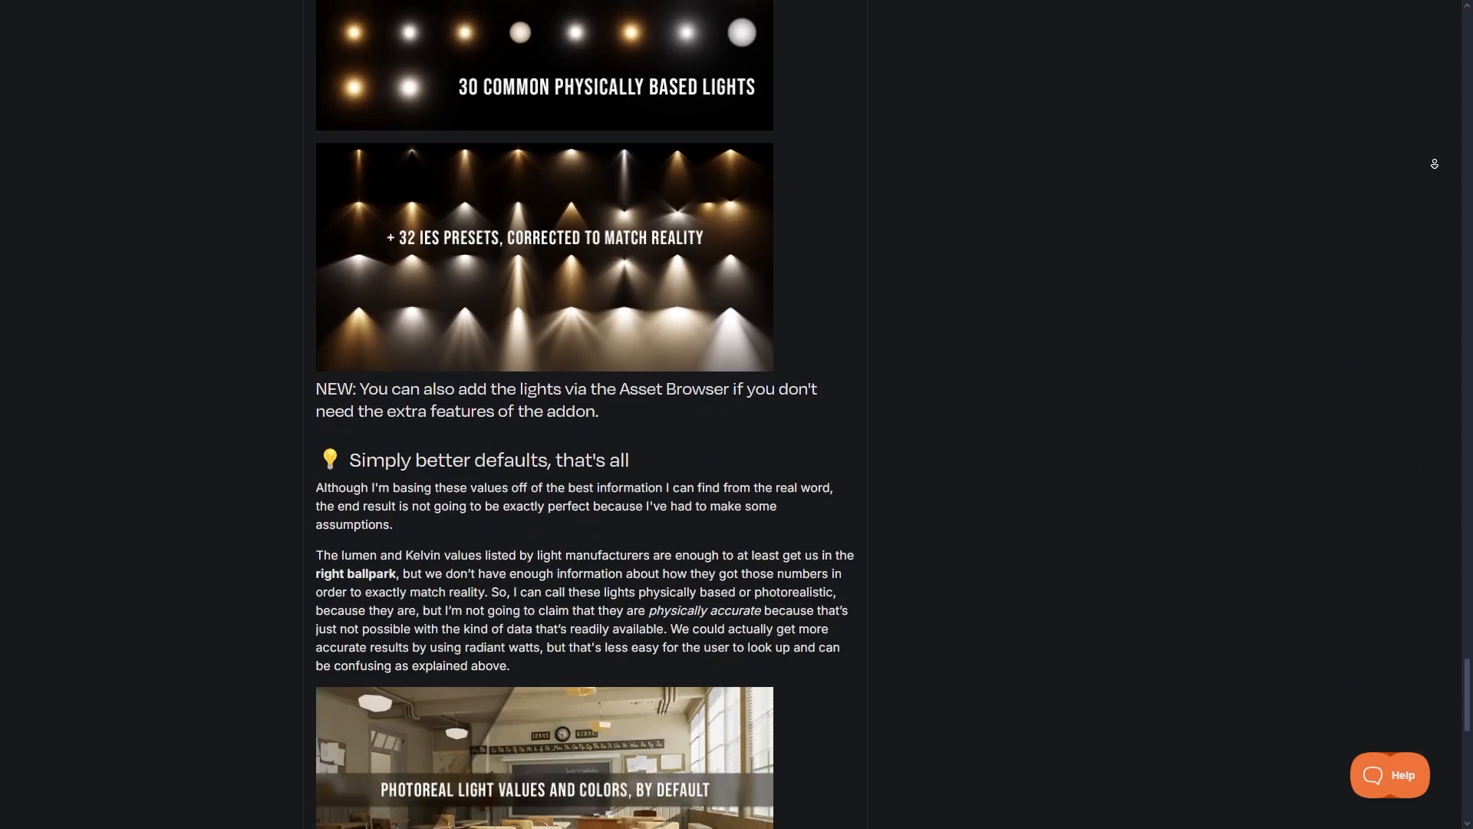
{"action": "scroll", "scroll_direction": "down", "scroll_amount": 3}
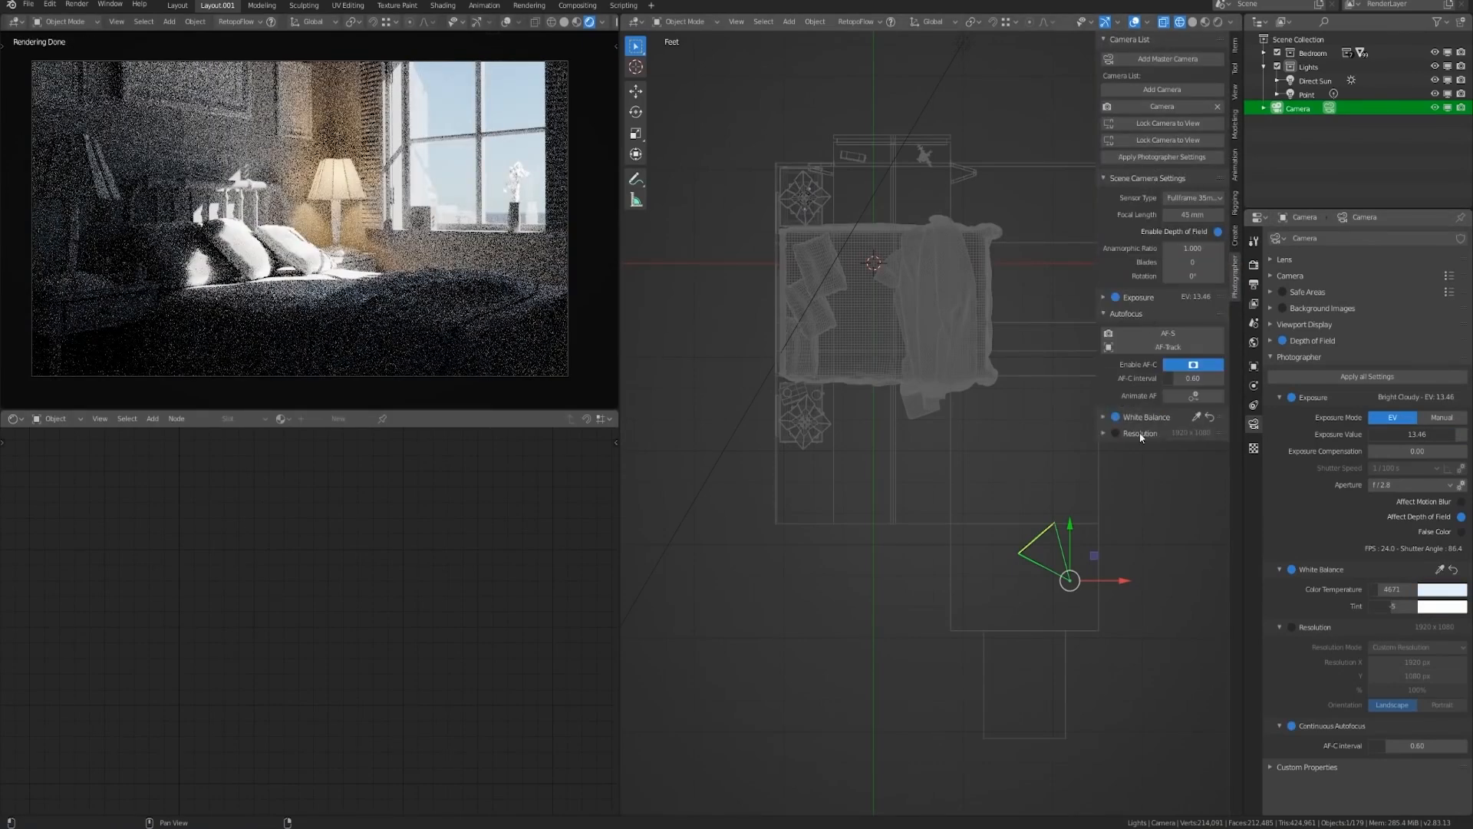
{"action": "left_click", "coordinate": [1140, 433]}
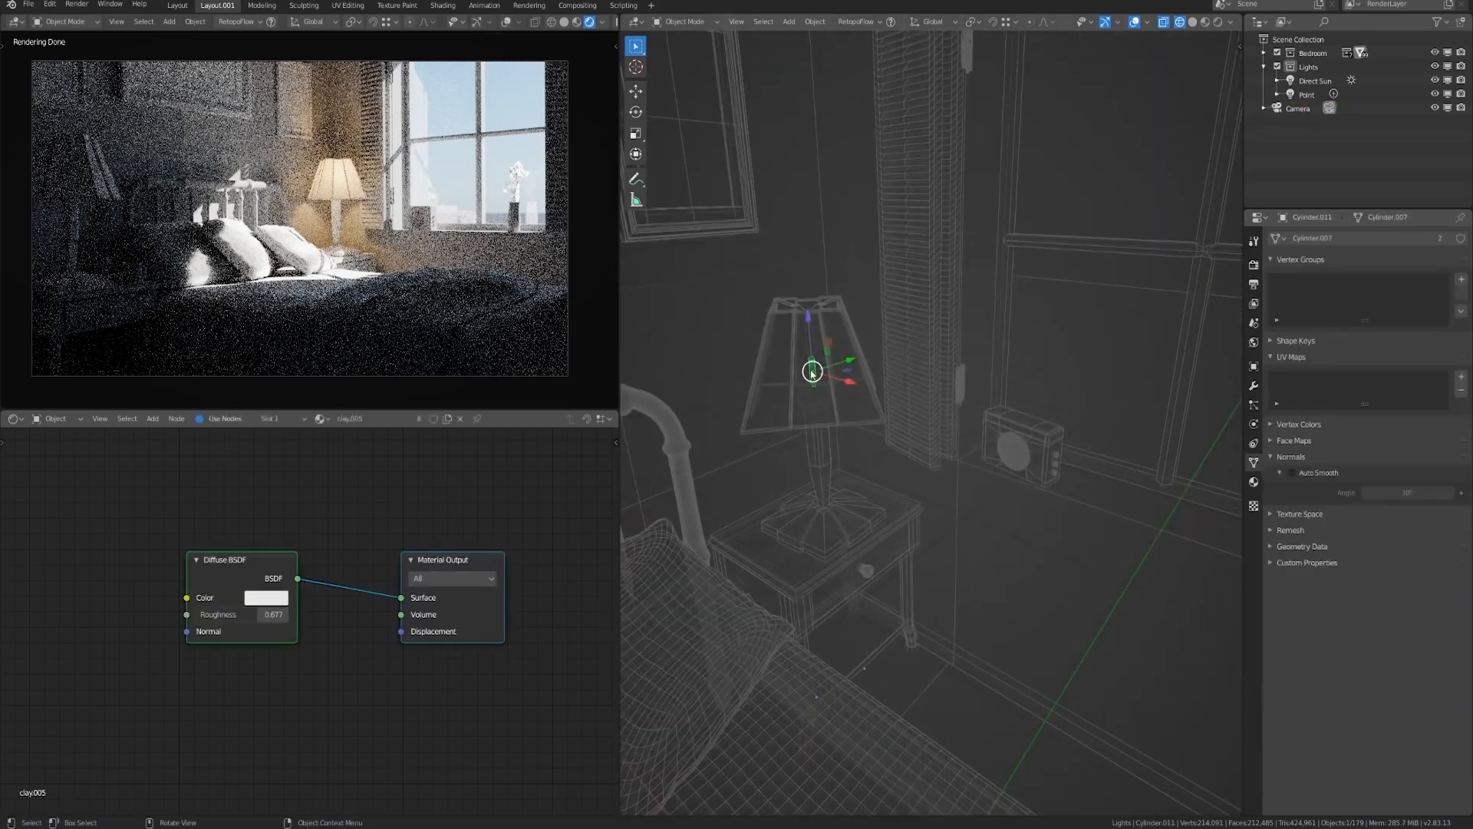
{"action": "left_click", "coordinate": [1306, 93]}
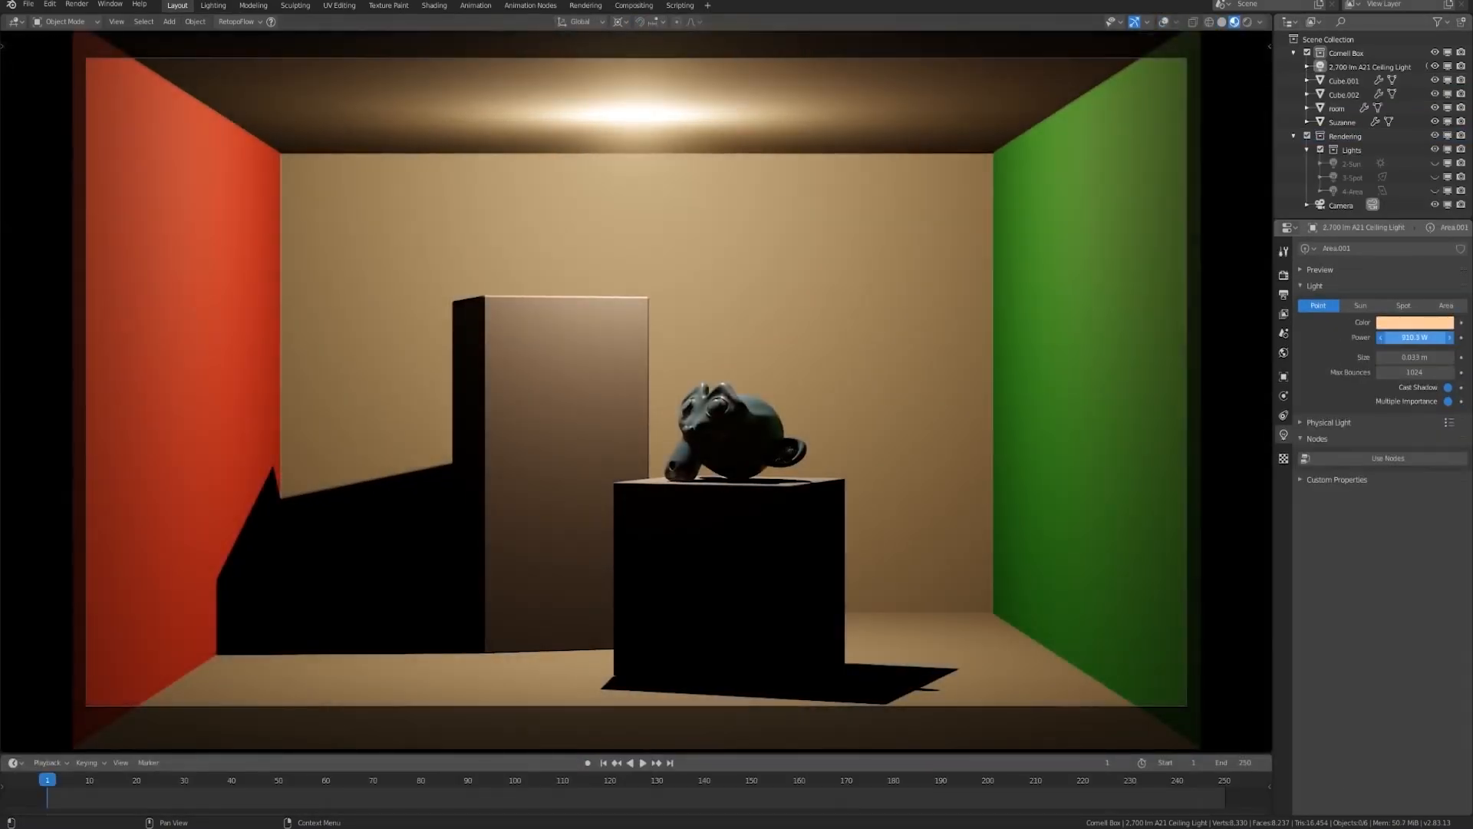
{"action": "left_click", "coordinate": [168, 20]}
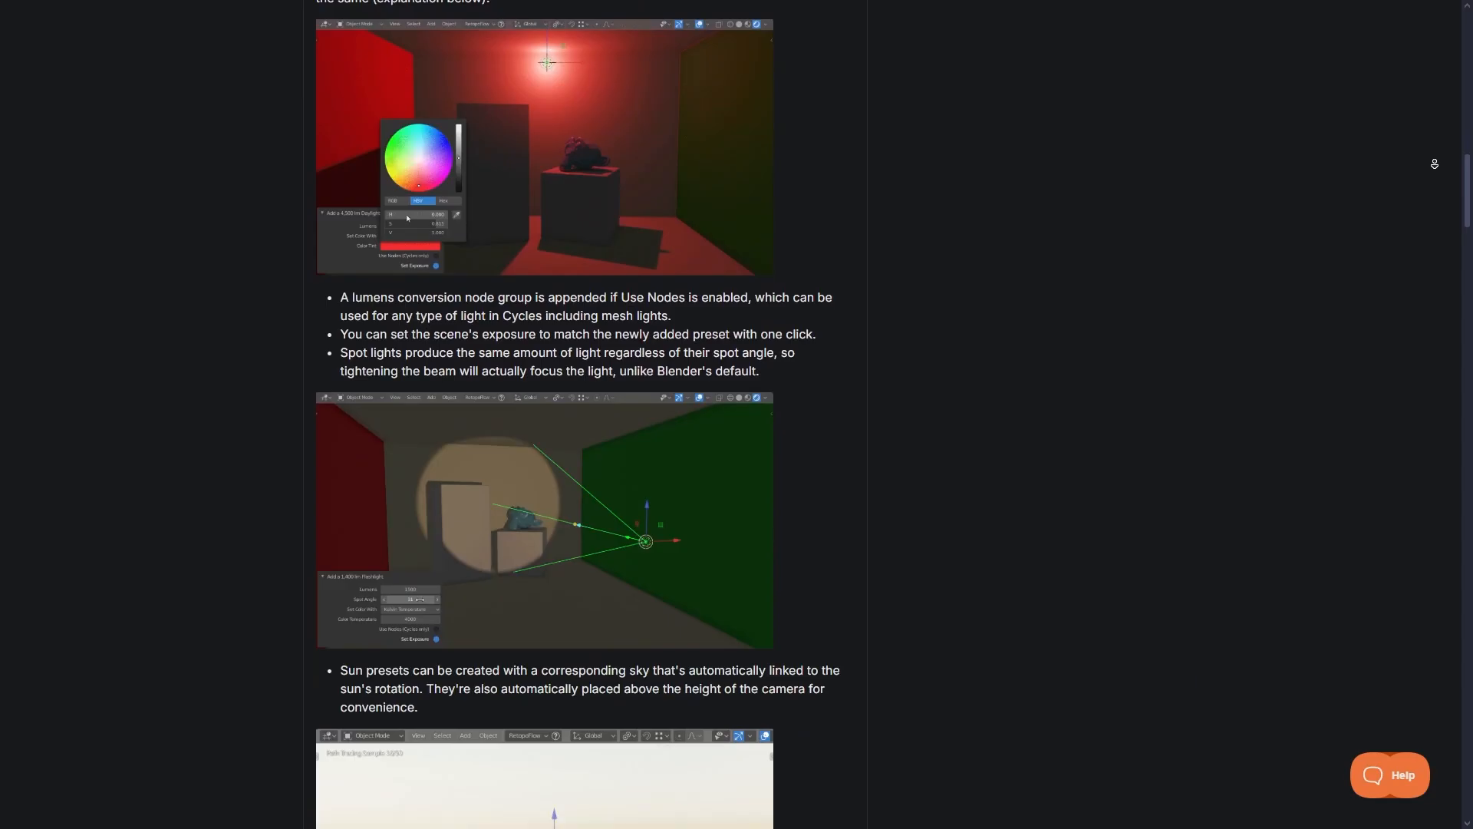
Step: Scroll further down the Extra Lights page and select an item near the top right
{"action": "scroll", "scroll_direction": "down", "scroll_amount": 3}
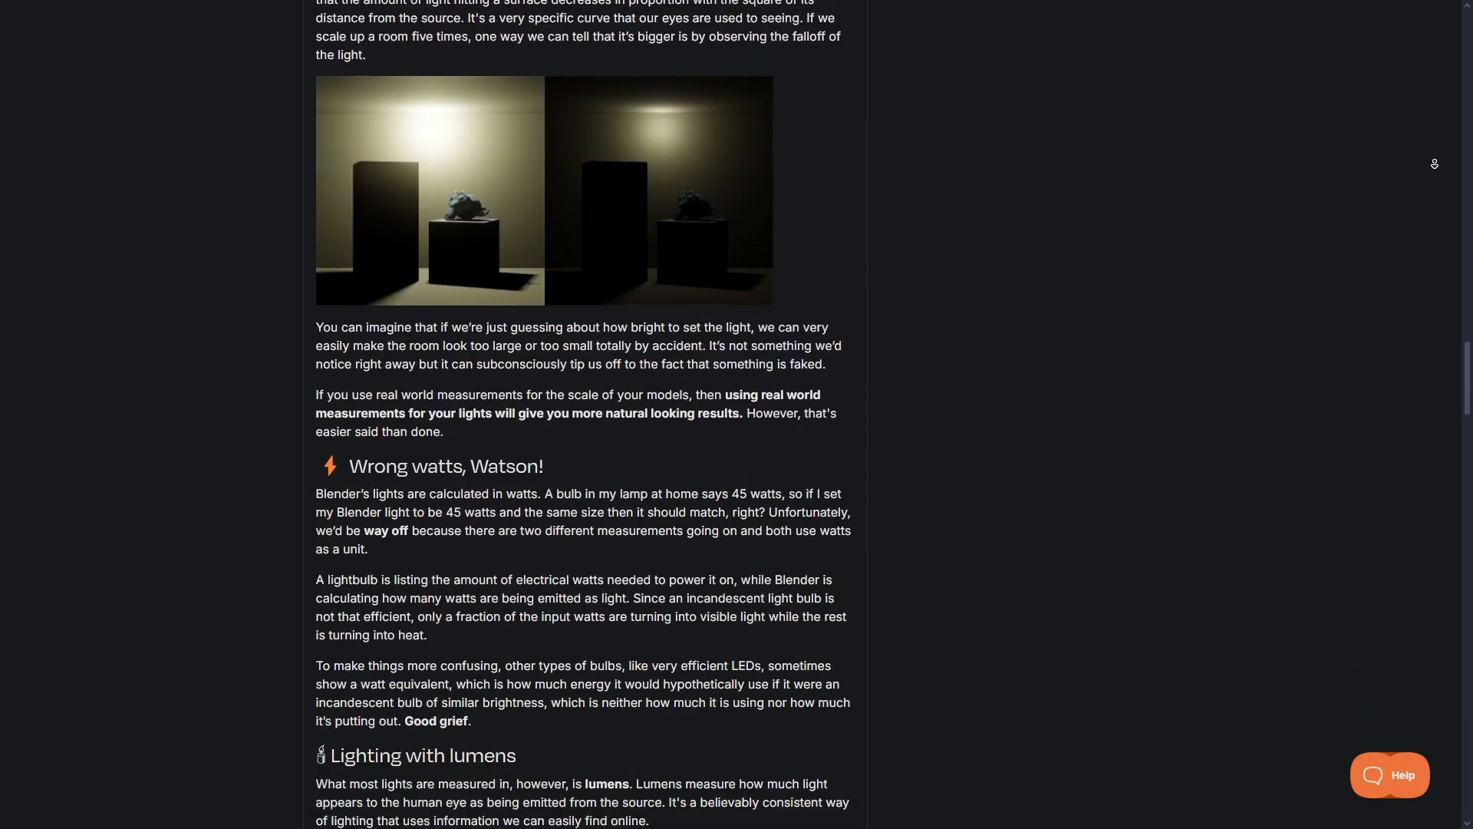
{"action": "scroll", "scroll_direction": "down", "scroll_amount": 3}
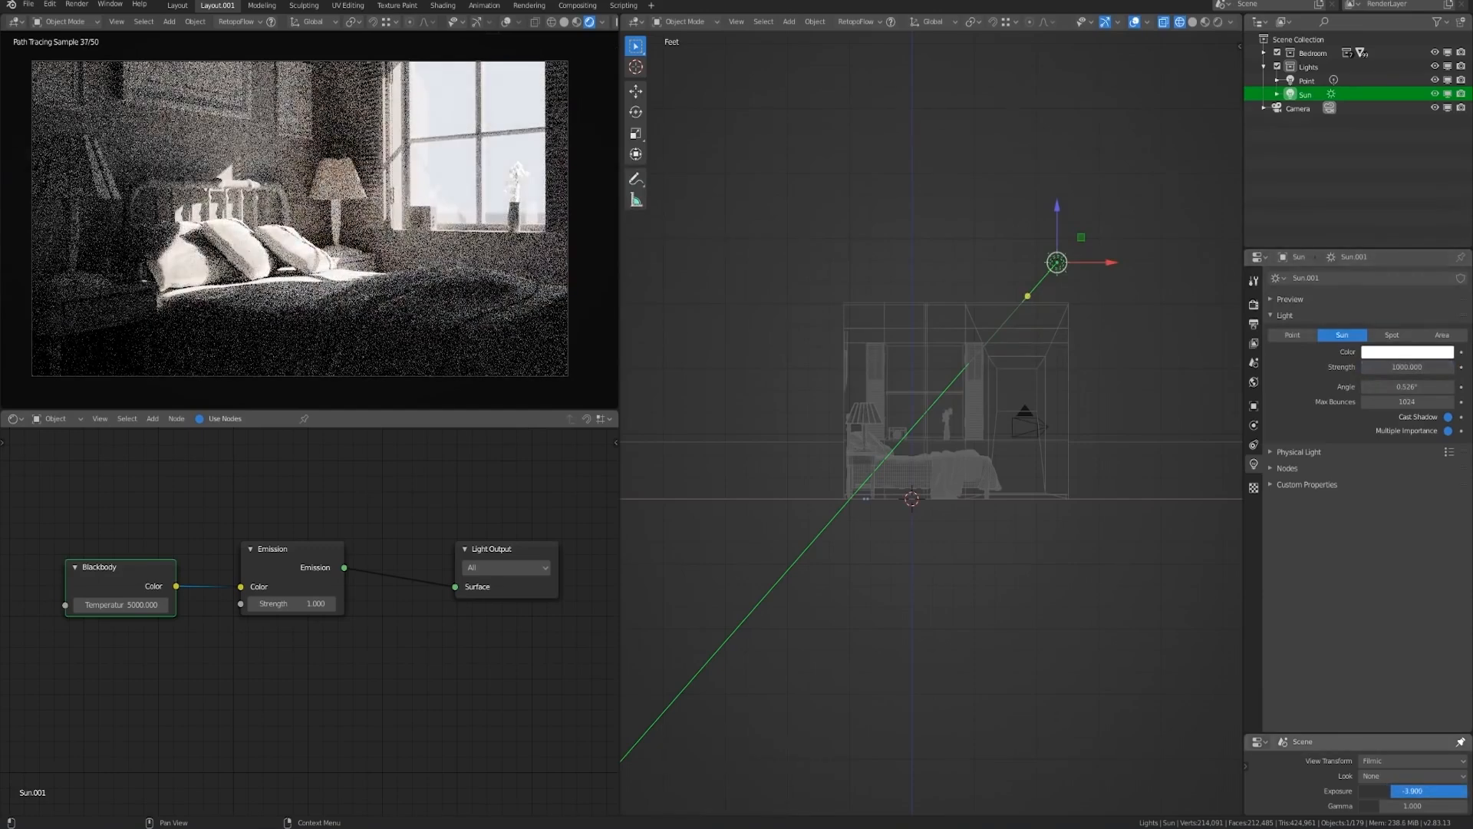
{"action": "left_click", "coordinate": [1297, 107]}
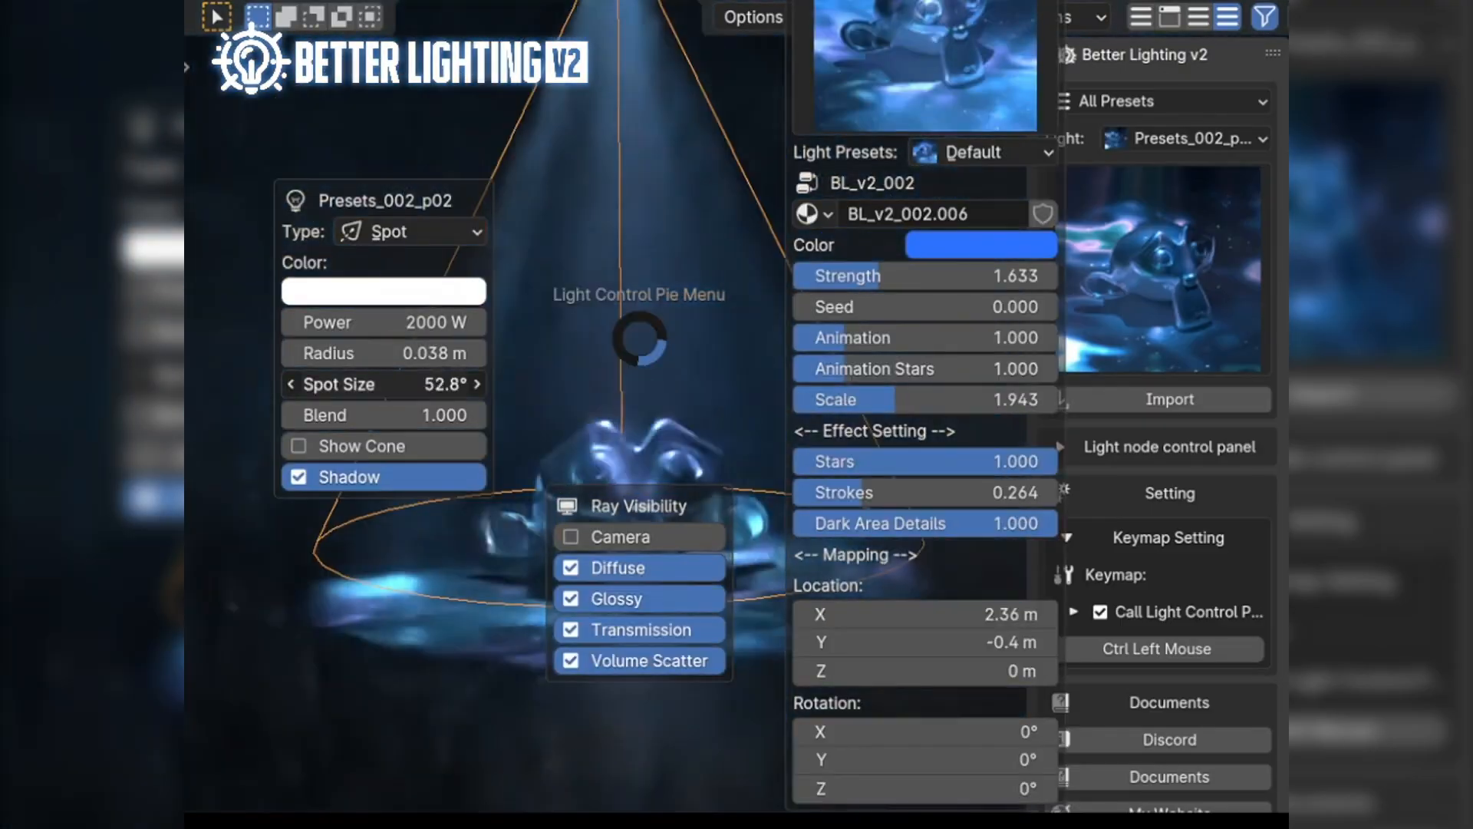
Step: Pick several Better Lighting v2 preset thumbnails from the Light Control pie menu
{"action": "left_click", "coordinate": [980, 245]}
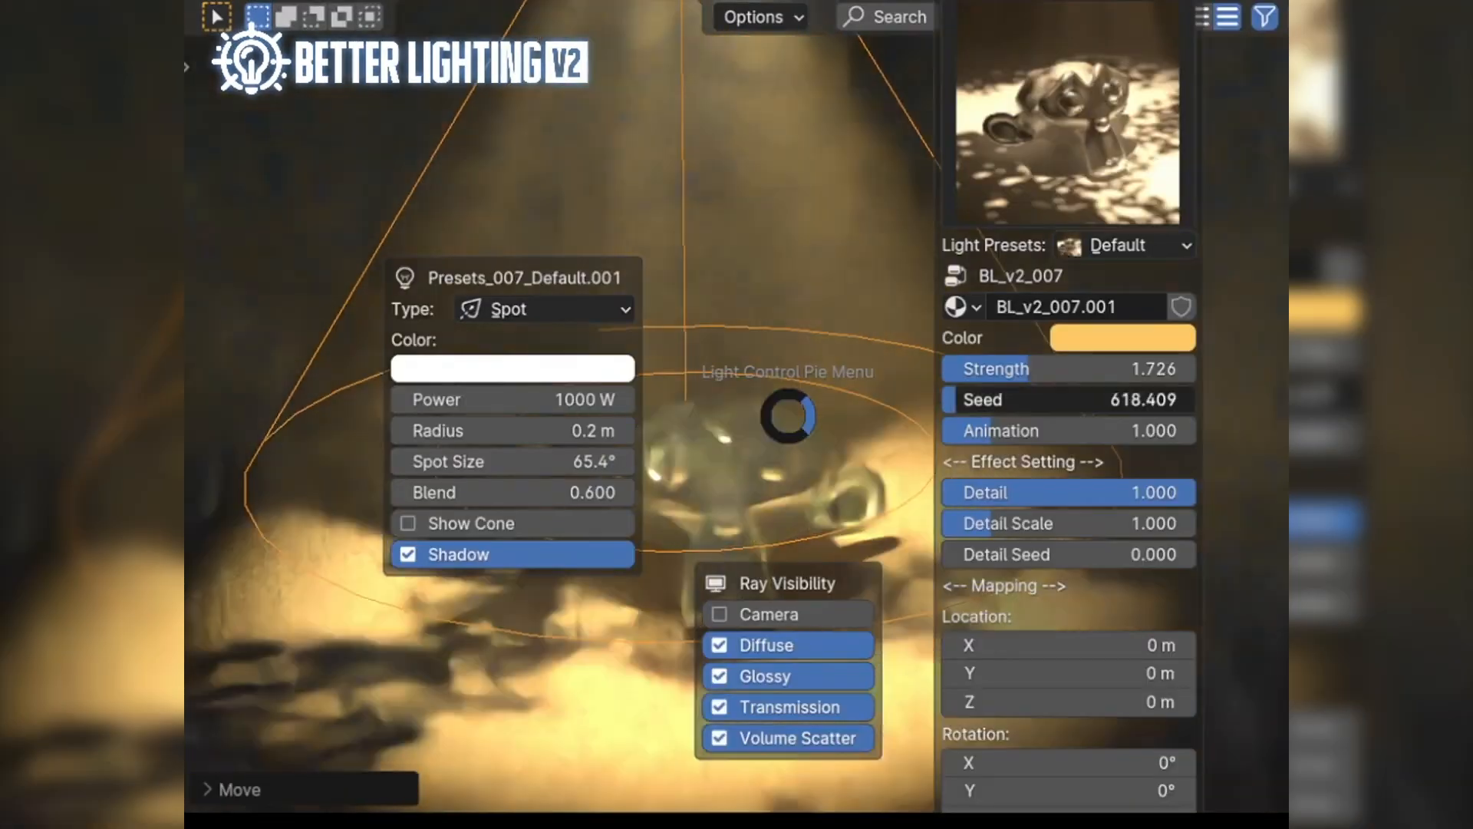
{"action": "left_click", "coordinate": [1121, 338]}
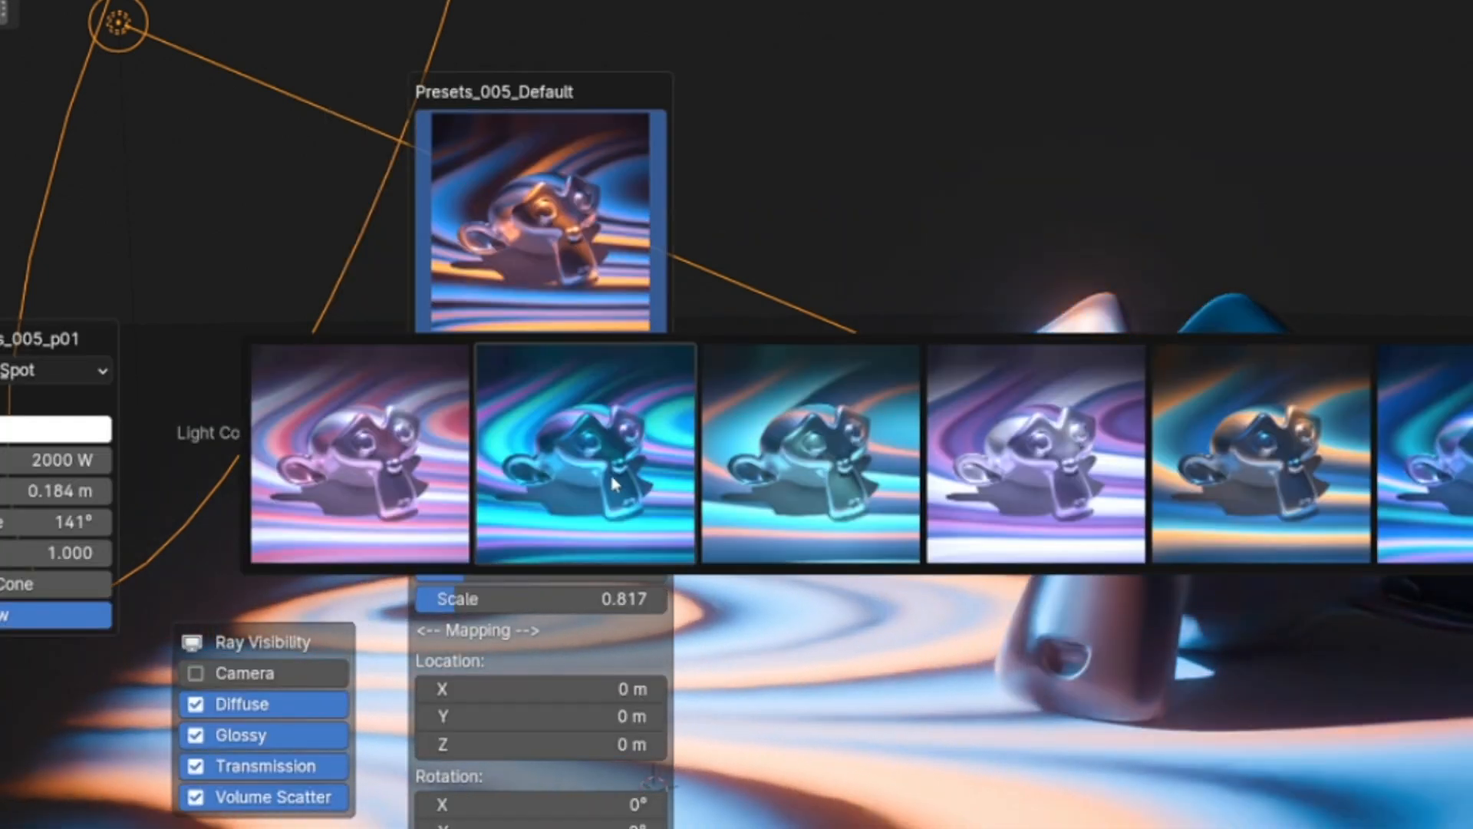
{"action": "left_click", "coordinate": [585, 456]}
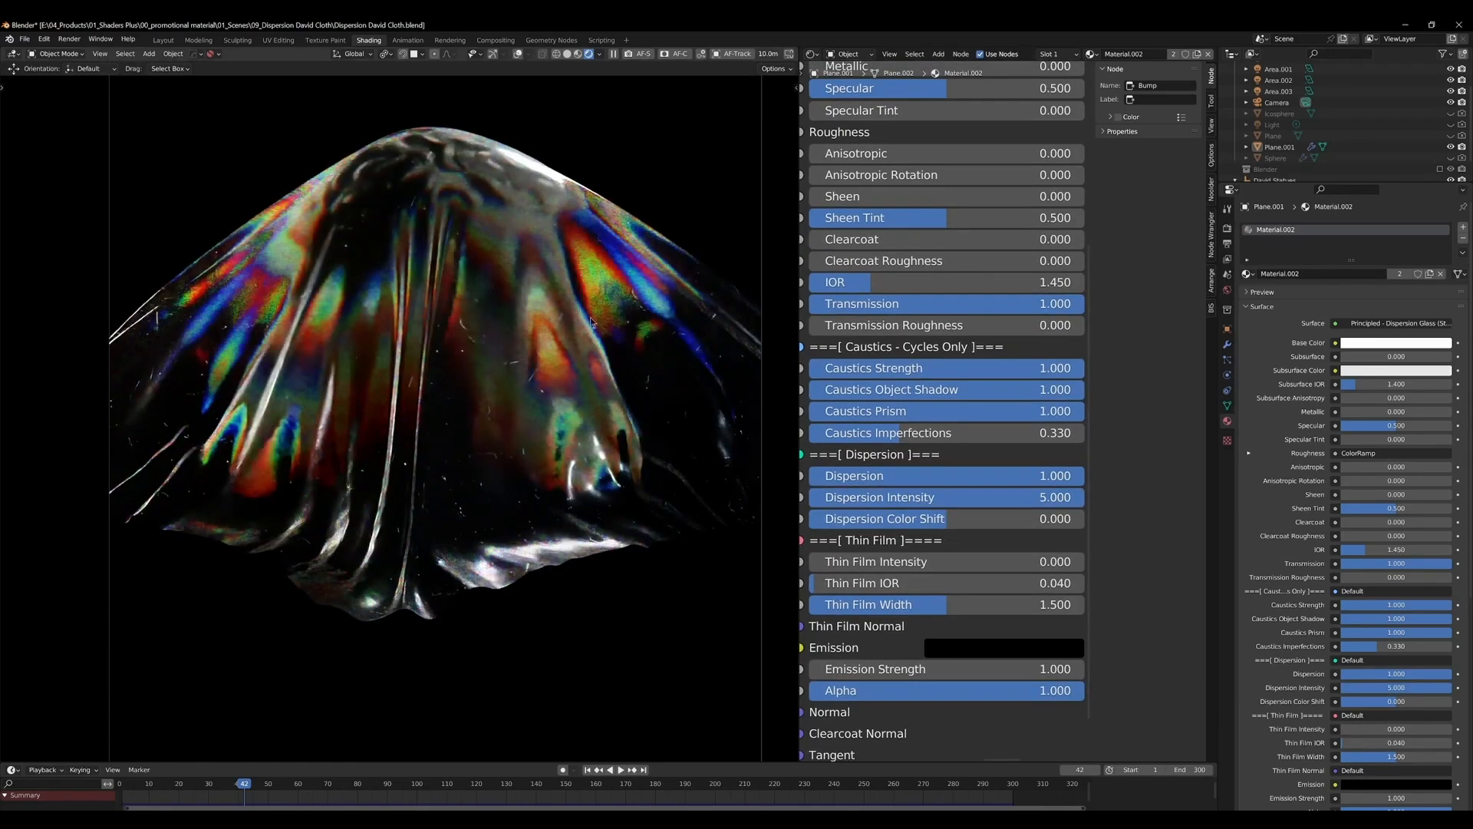
Step: Navigate the Shader Editor Add menu to Shaders Plus > Transparent Plus presets
{"action": "left_click", "coordinate": [879, 497]}
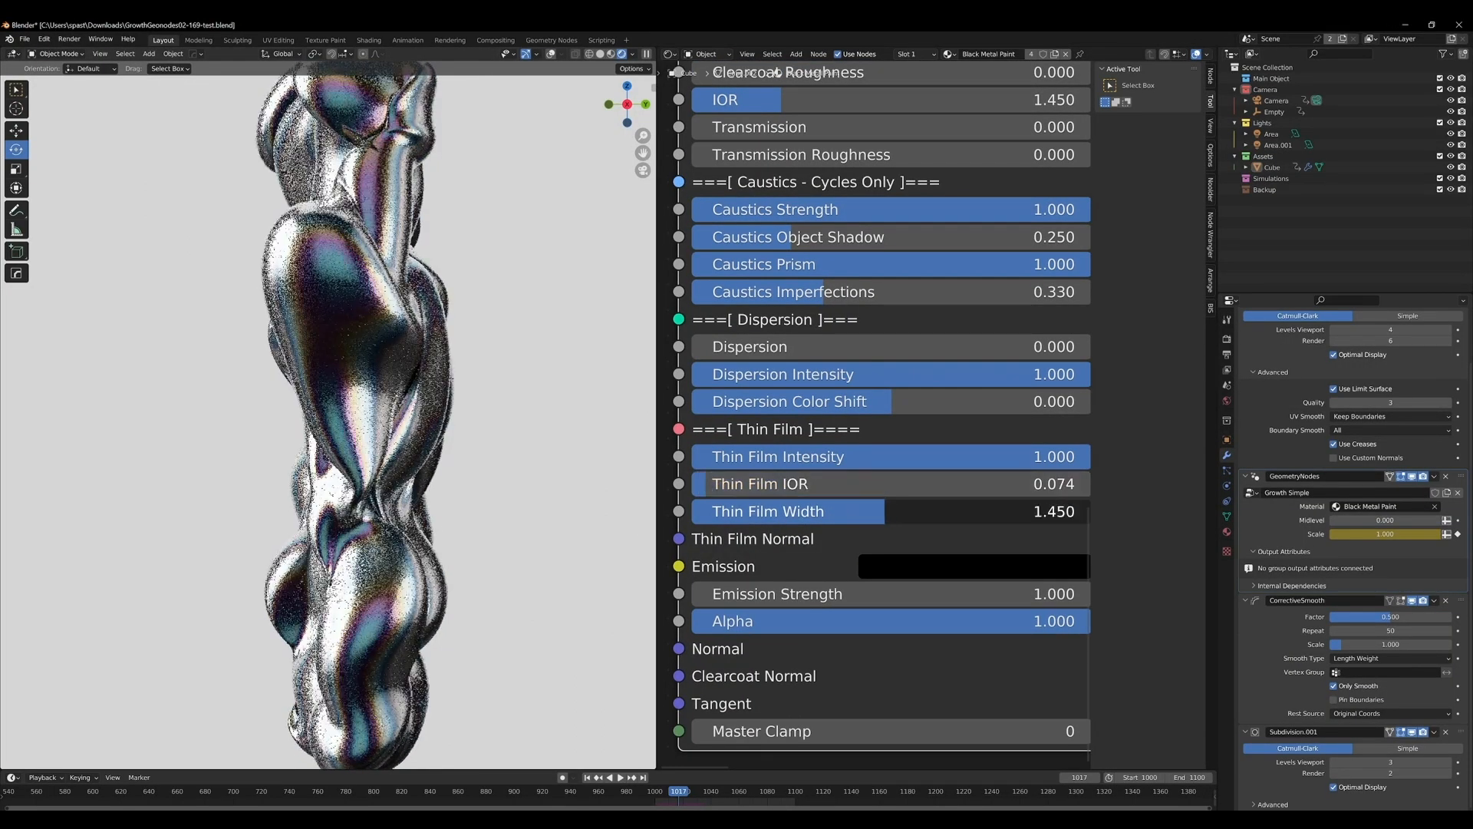
{"action": "left_click_drag", "start_coordinate": [883, 511], "coordinate": [785, 510]}
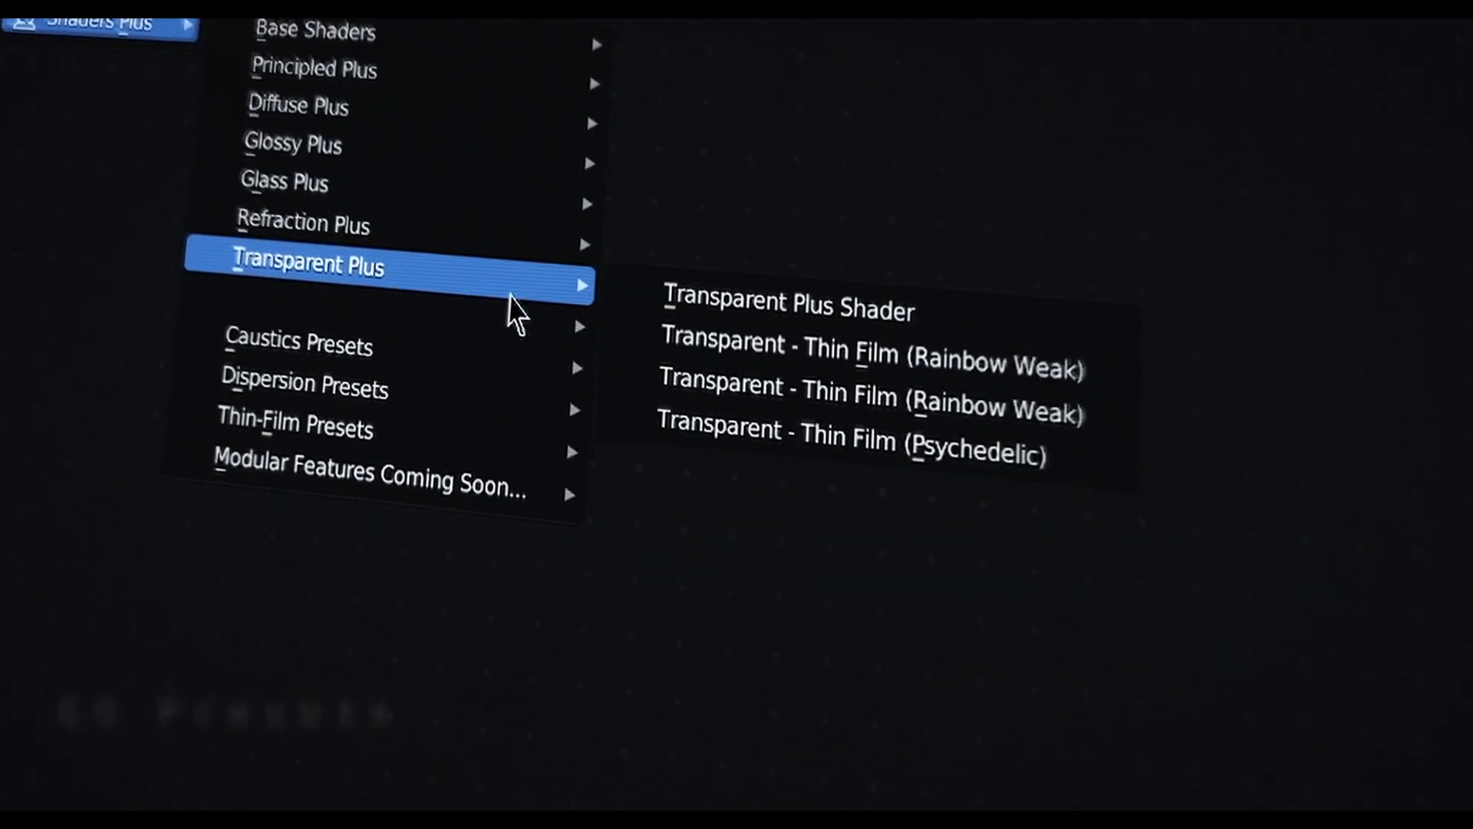
{"action": "mouse_move", "coordinate": [442, 338]}
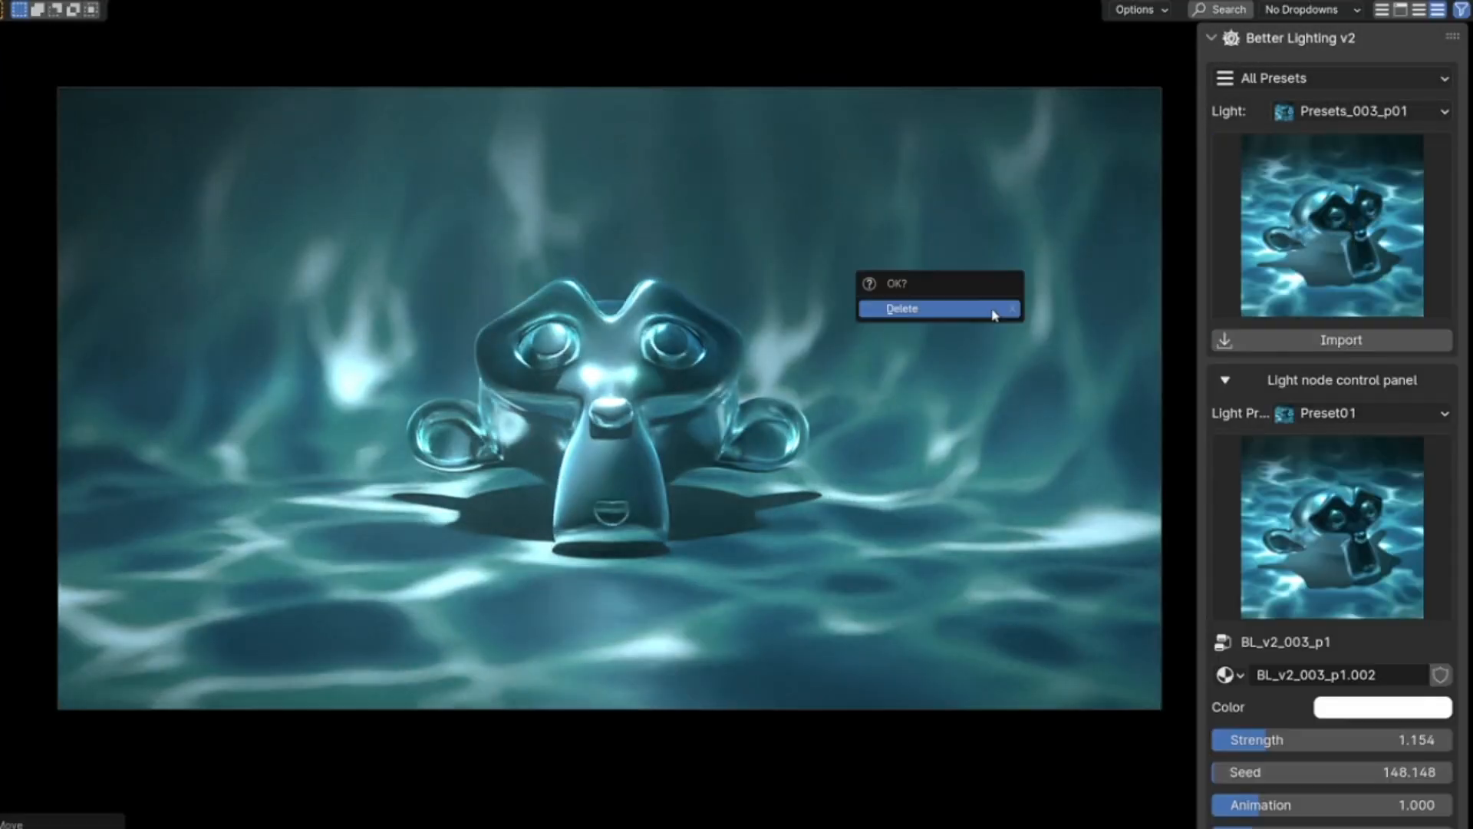
Step: Dismiss the preset prompt, apply the Navy evening preset, and expand Object Fog
{"action": "left_click", "coordinate": [900, 309]}
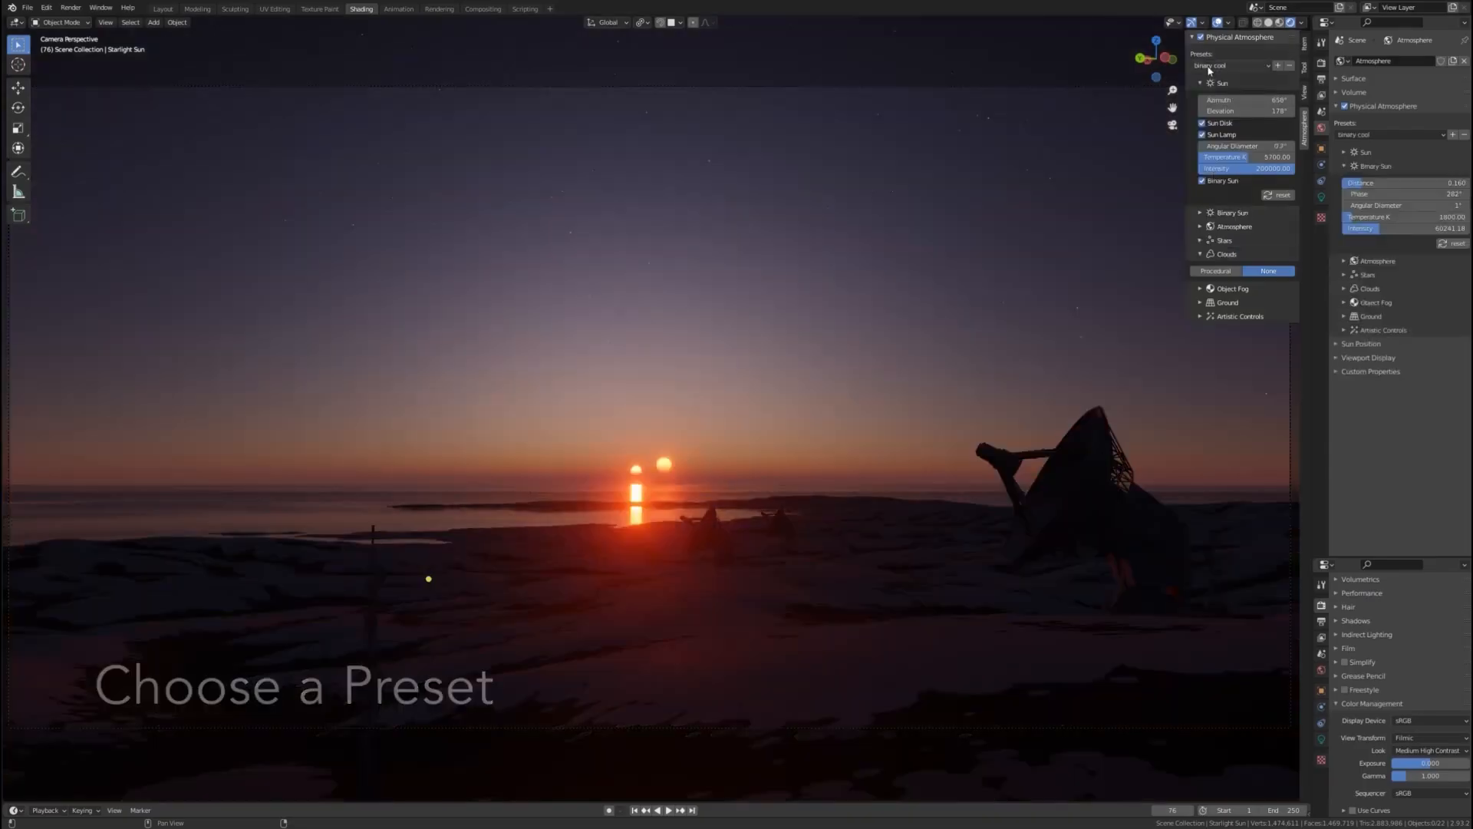
{"action": "left_click", "coordinate": [1234, 64]}
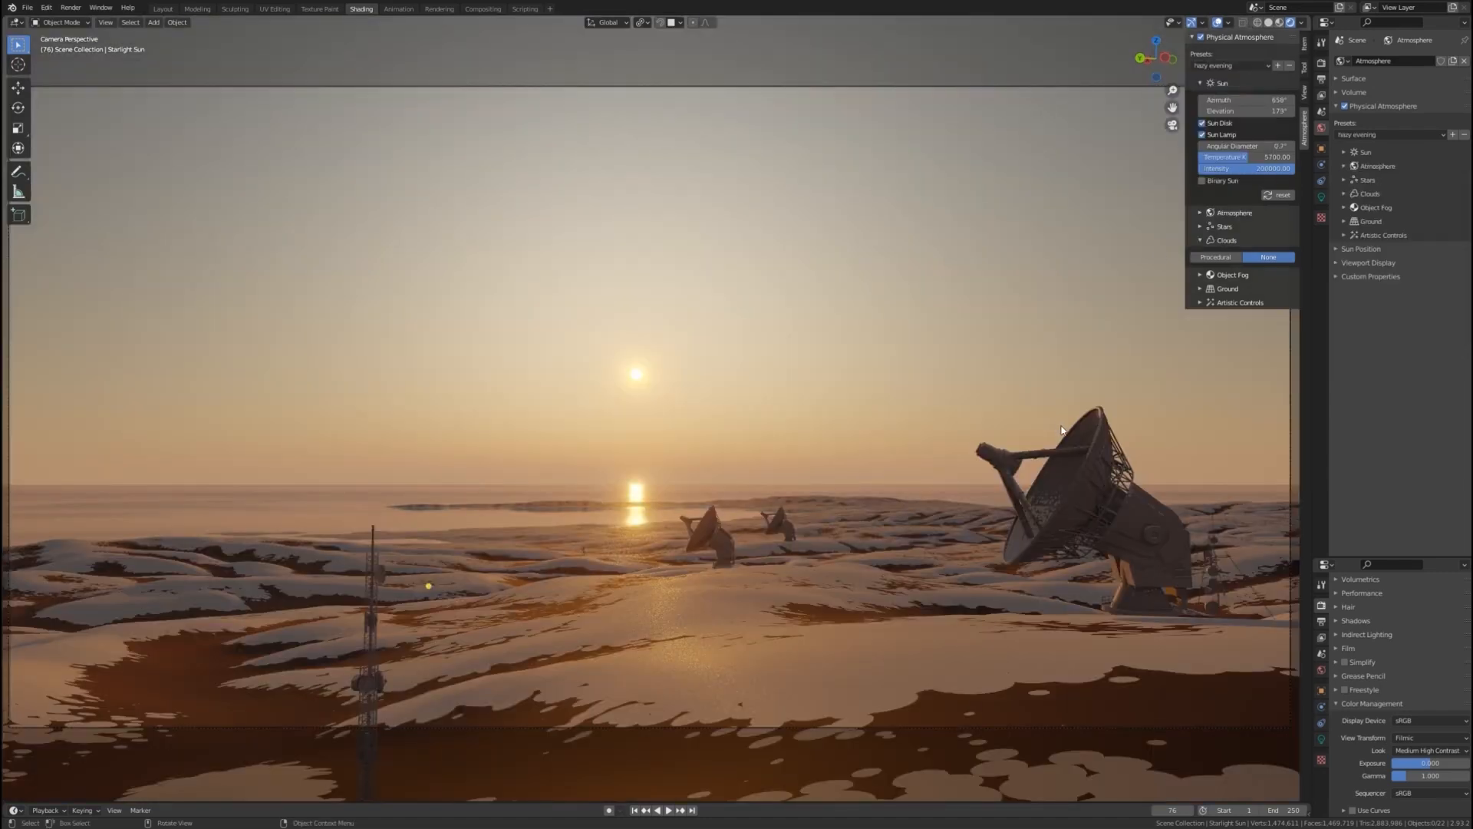
{"action": "left_click", "coordinate": [1232, 275]}
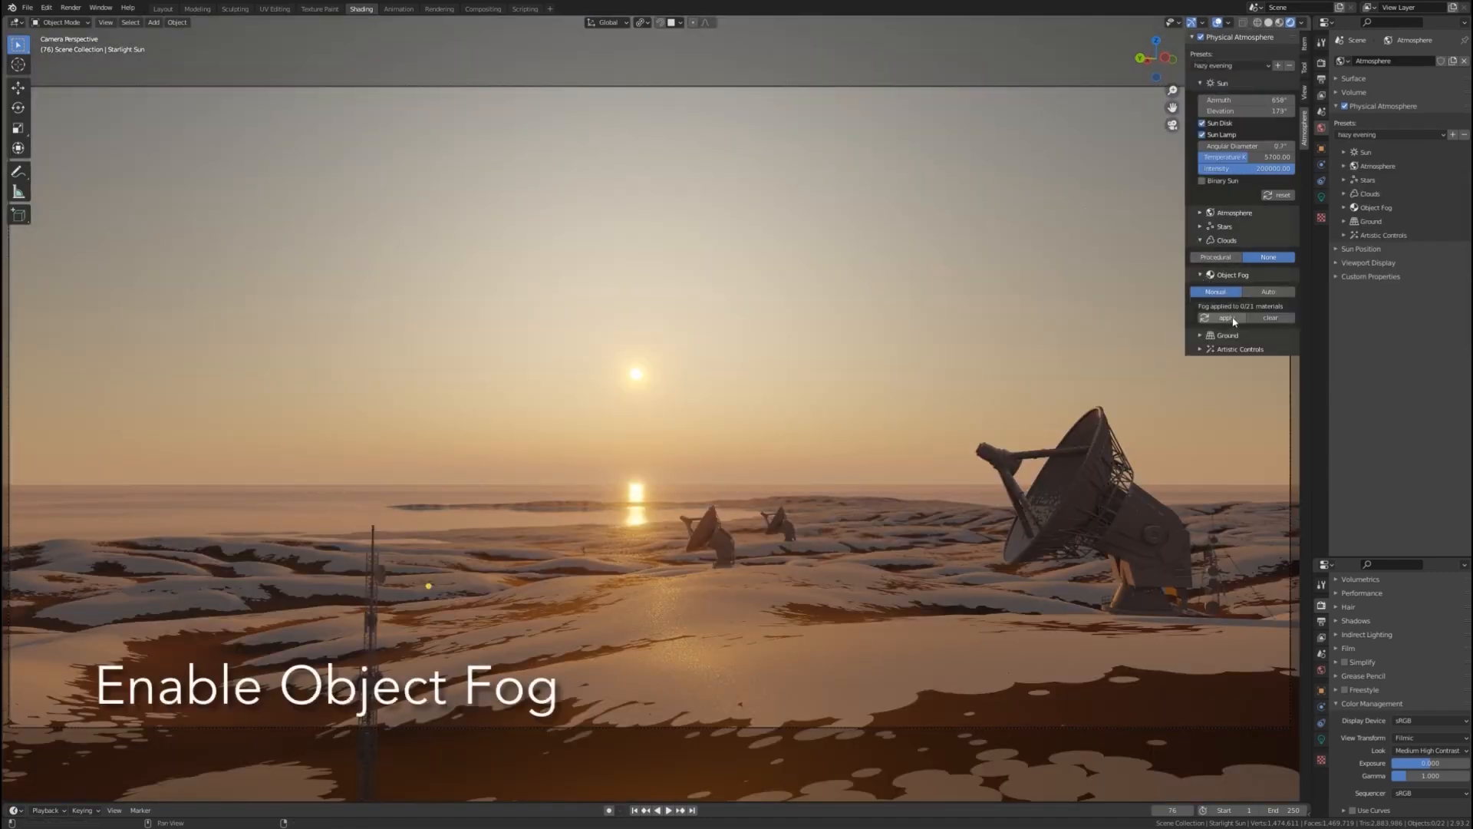